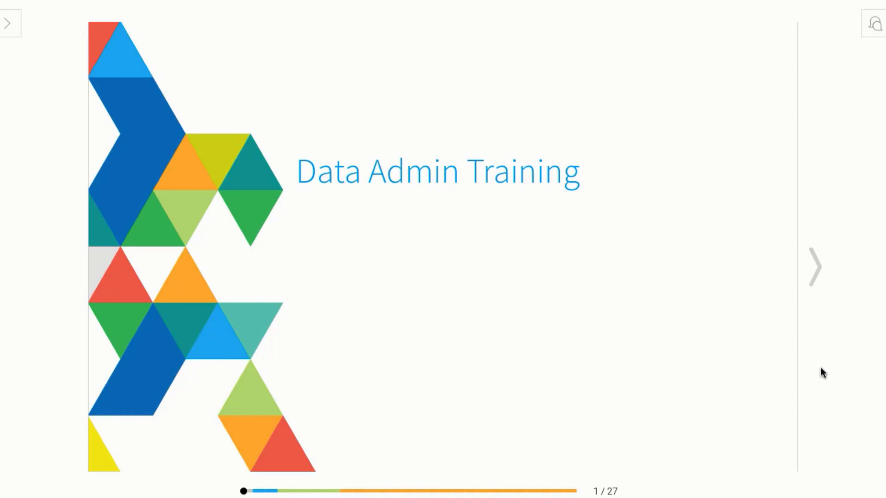
Advance the training deck past the introduction to slide 4 of 27, Data Sources
left_click(813, 266)
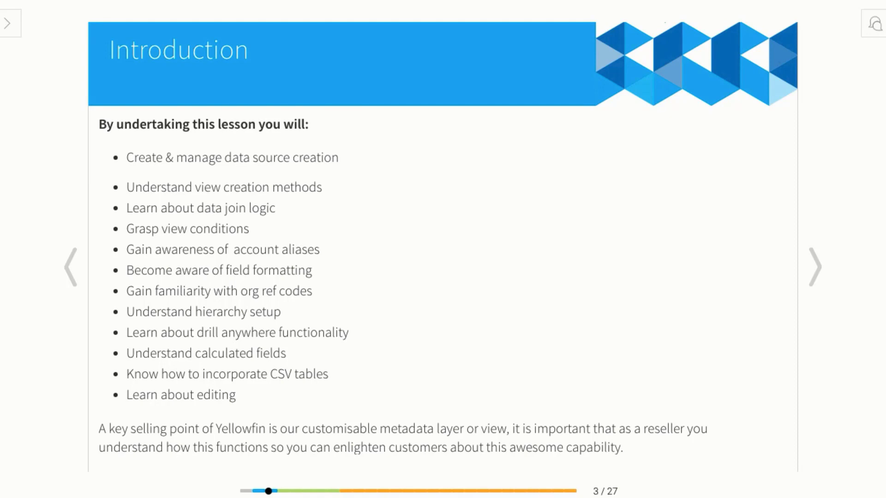
left_click(814, 267)
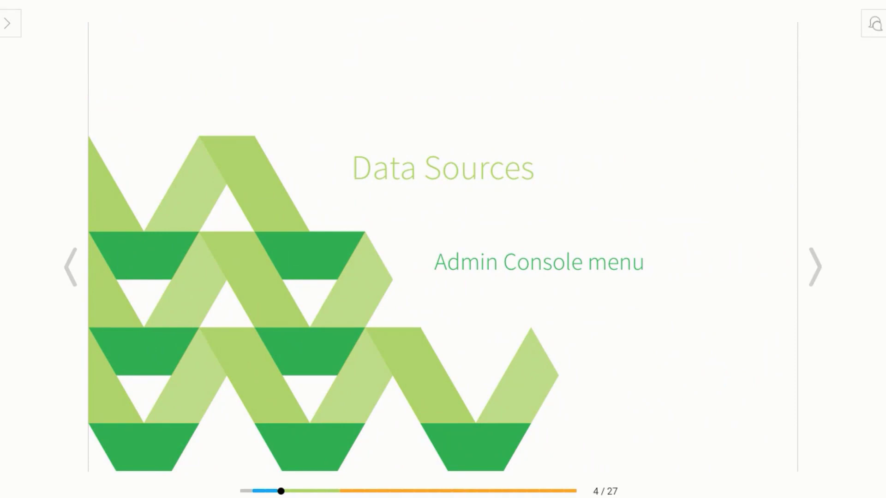
Move through 'What is a Data Source?' to the Database slide, then switch to the Admin Console
left_click(814, 268)
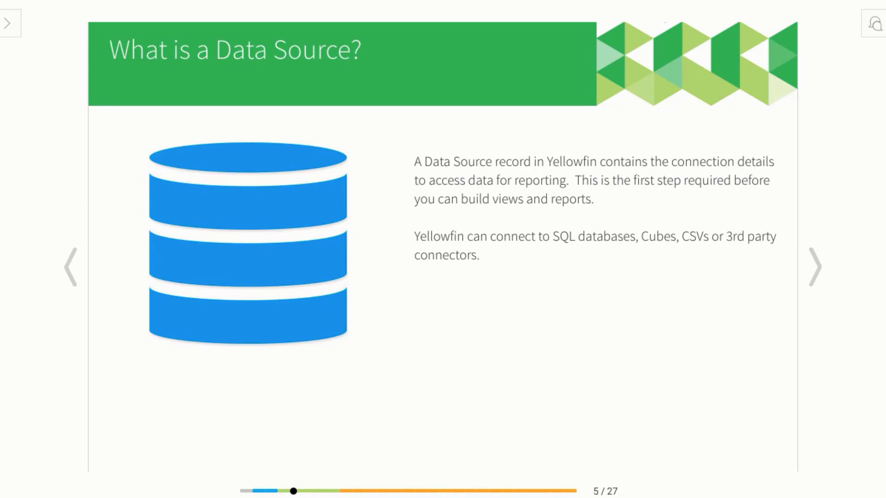
left_click(813, 267)
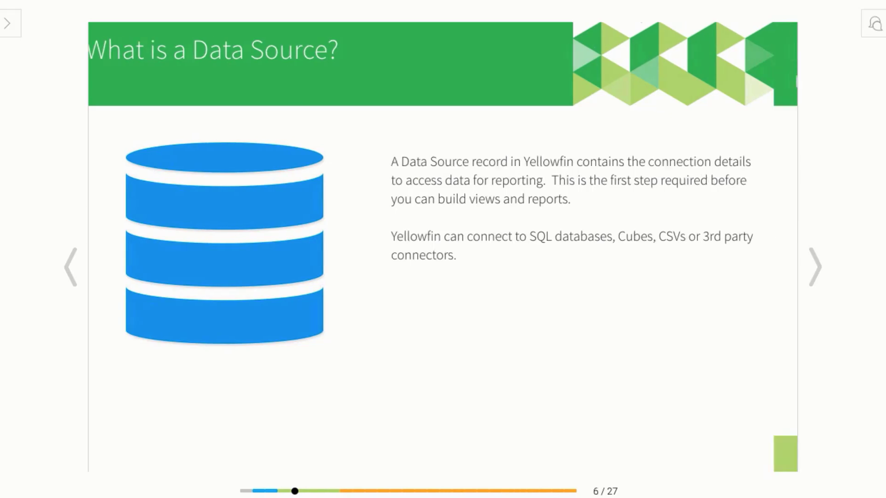
left_click(814, 267)
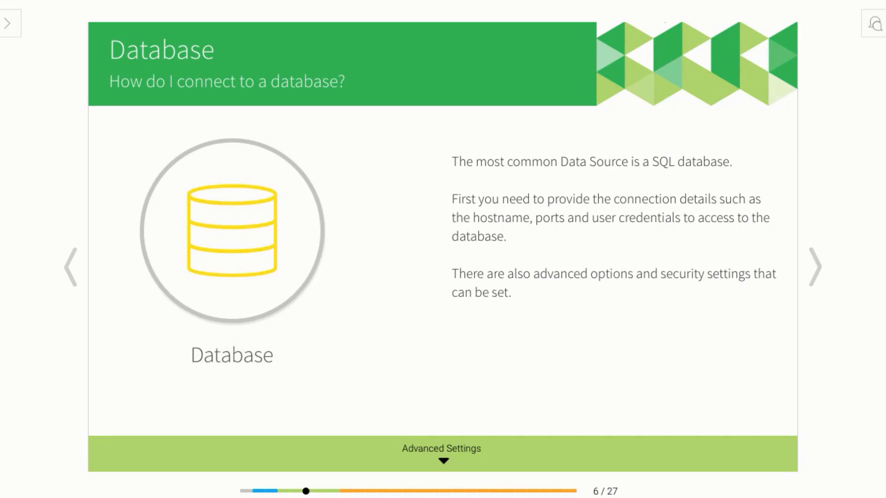
left_click(441, 449)
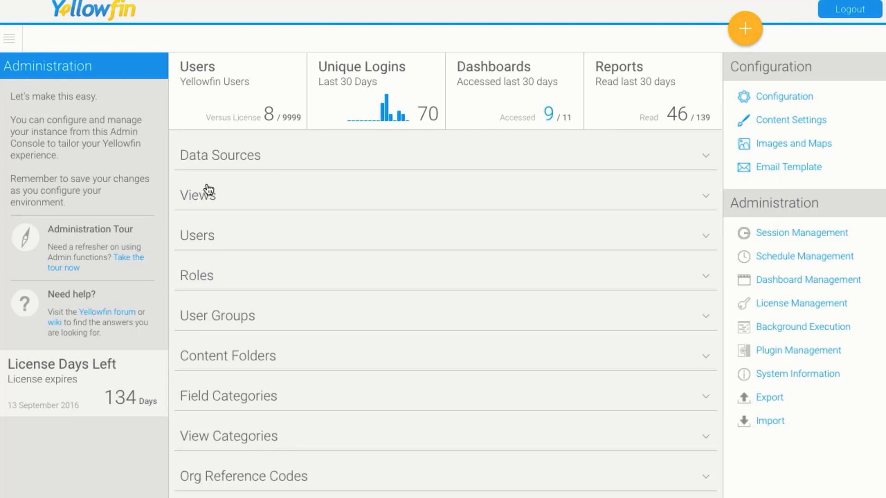
Expand Data Sources to list the four existing connections, then choose Create > Data Source
left_click(219, 155)
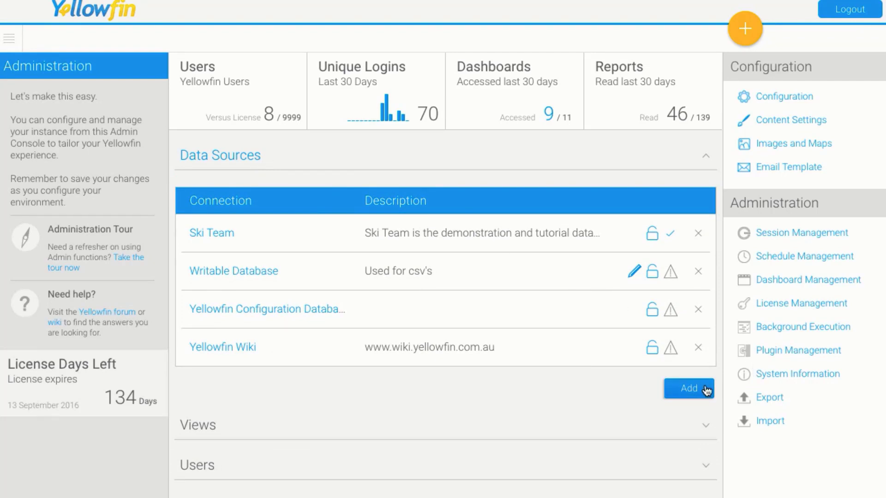
mouse_move(745, 30)
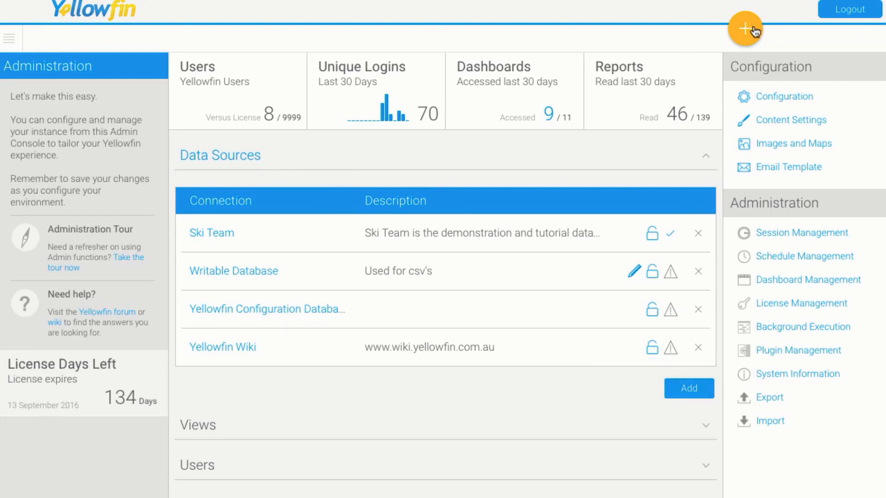
left_click(745, 28)
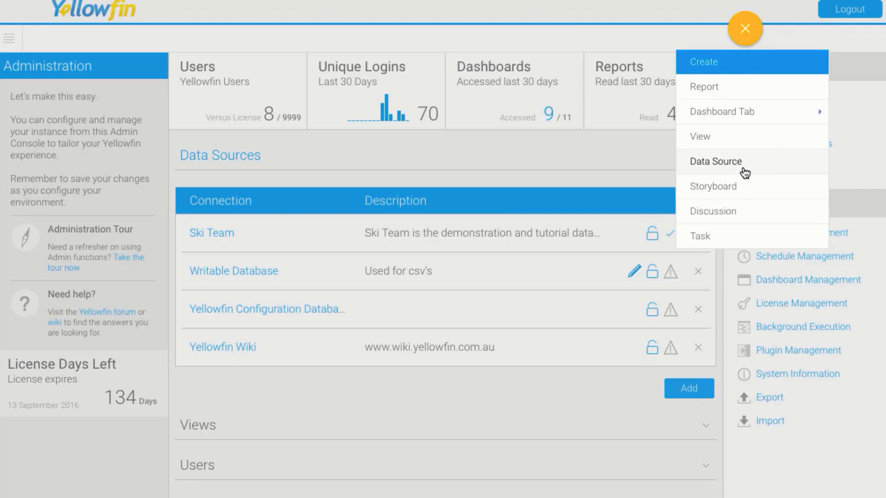
left_click(745, 28)
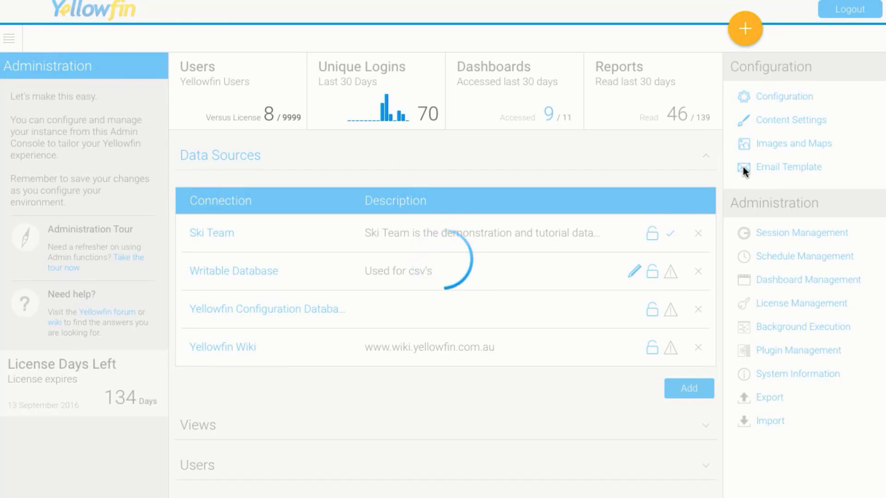
Pick Database under 'Select your data source' in the New Connection dialog
left_click(687, 388)
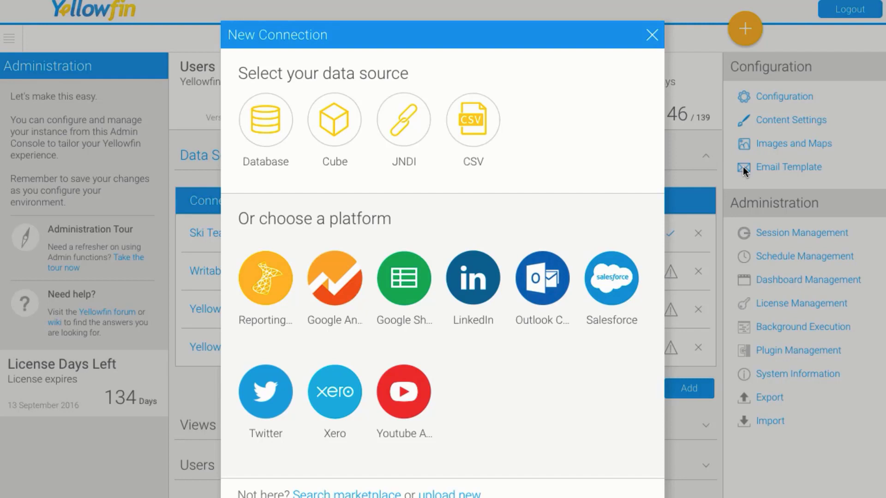
mouse_move(265, 120)
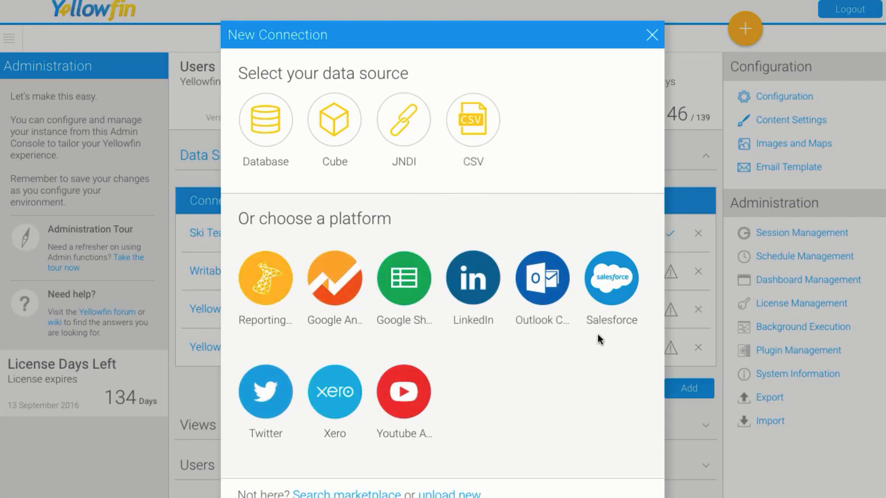
mouse_move(606, 360)
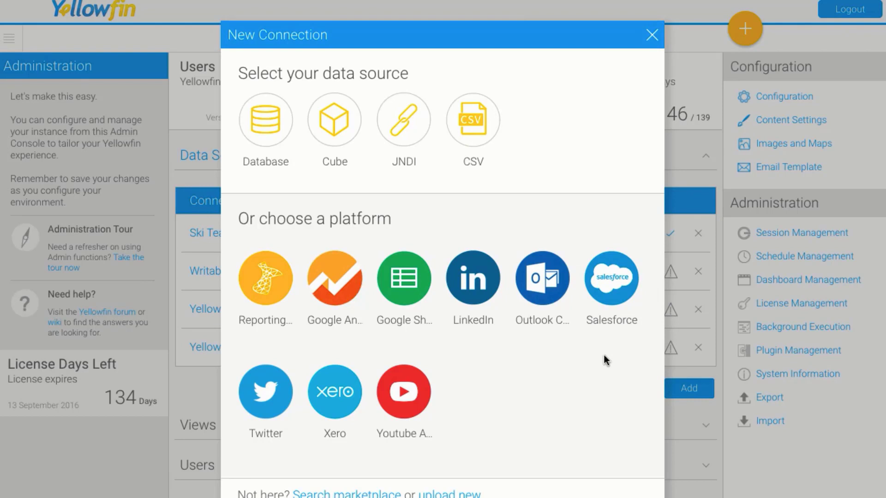
mouse_move(265, 120)
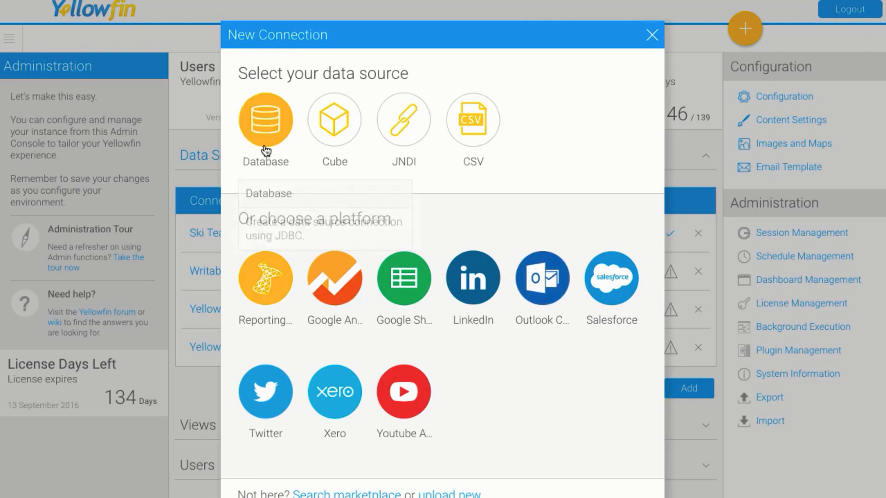
left_click(265, 120)
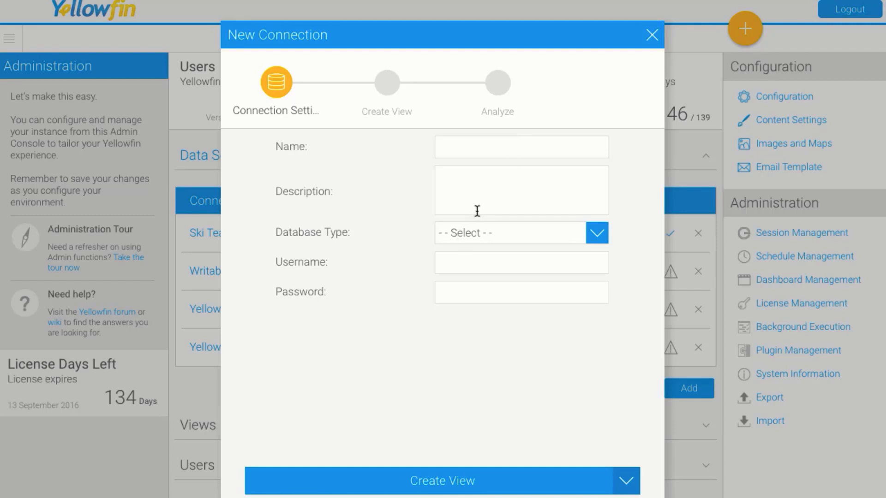
Choose PostgreSQL from the Database Type list, adding port 5432 and its JDBC driver
left_click(596, 232)
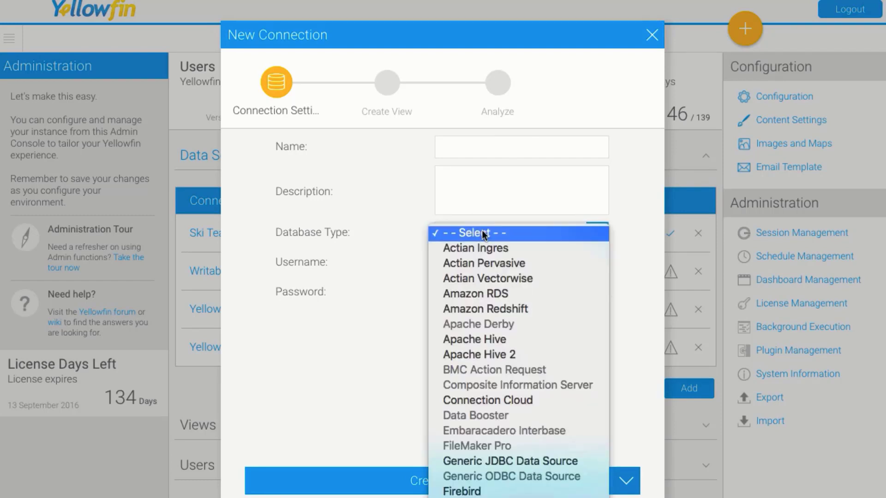
mouse_move(499, 263)
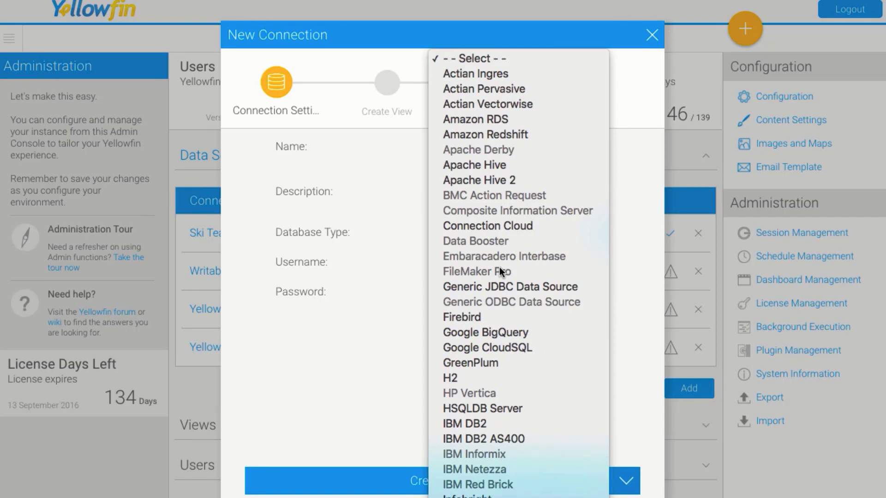
scroll("down", 3)
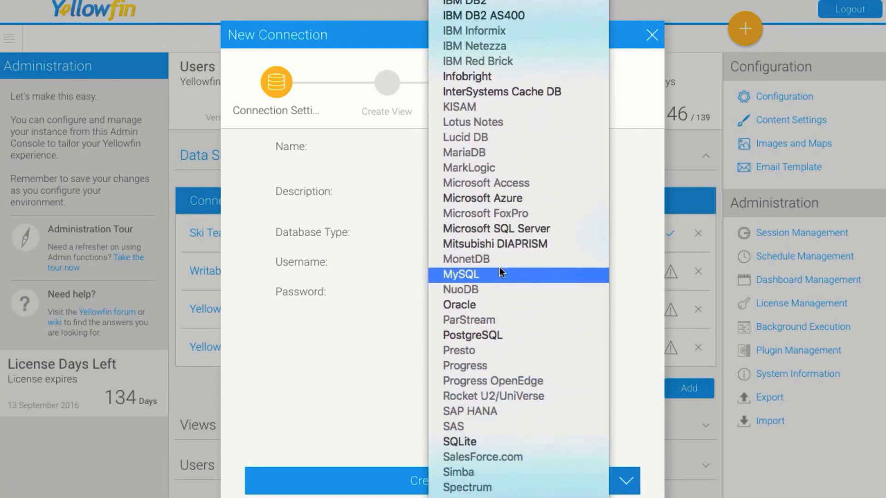
scroll("down", 3)
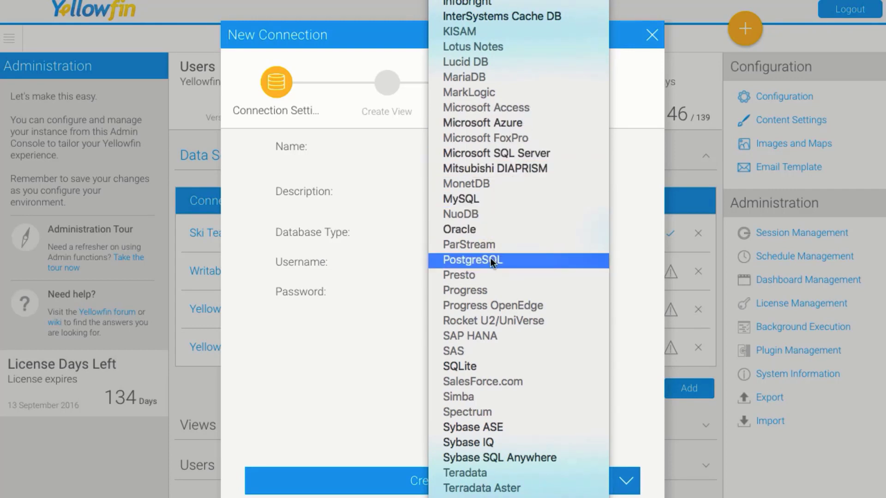
left_click(472, 260)
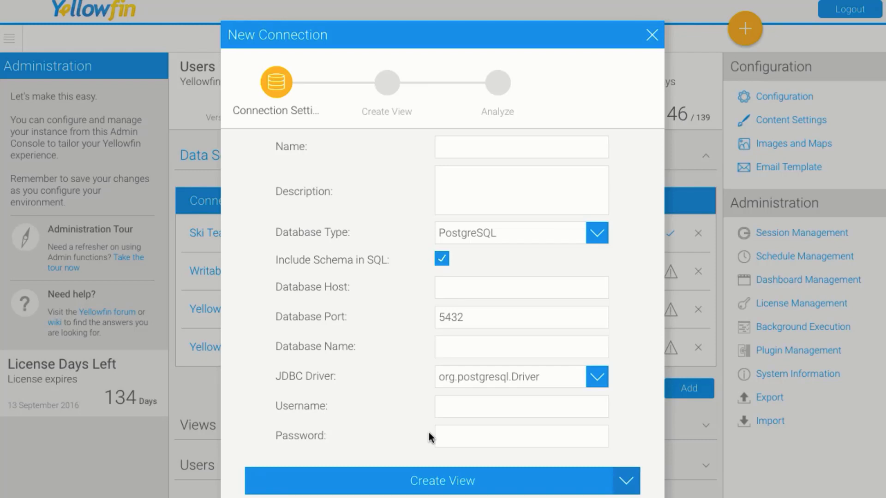
Enter localhost as the database host, keeping the default port 5432
left_click(520, 287)
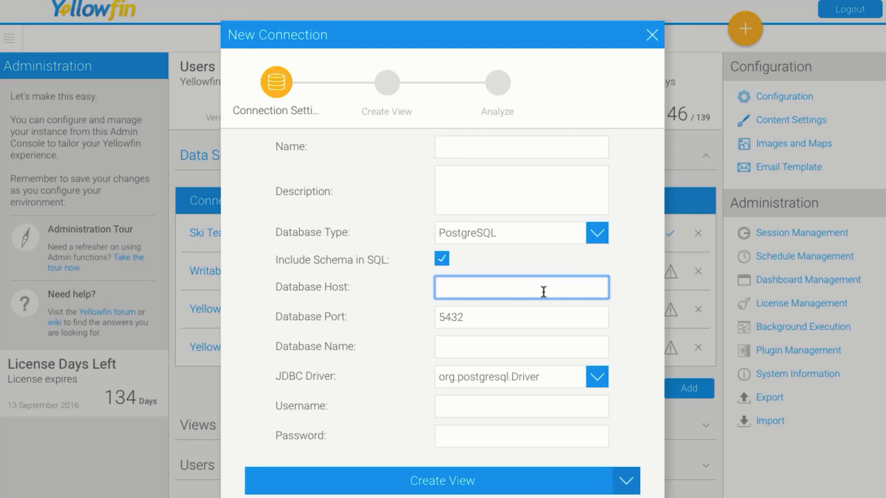
left_click(521, 288)
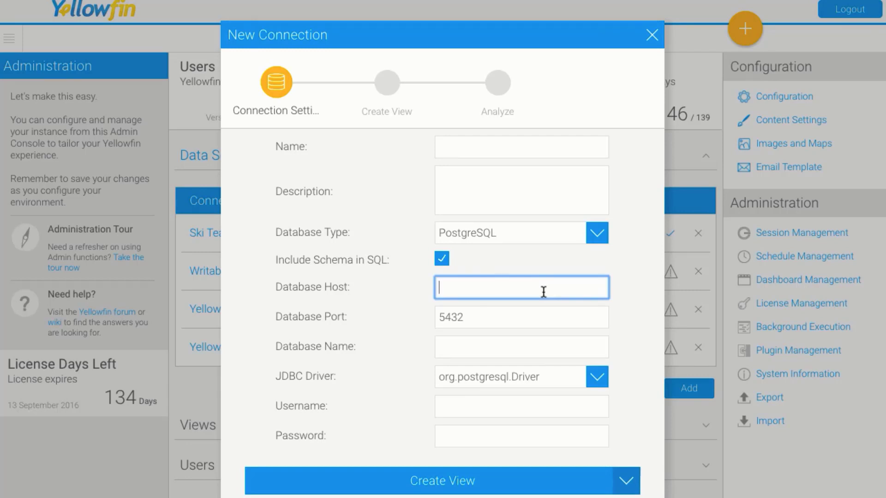
type("localhost")
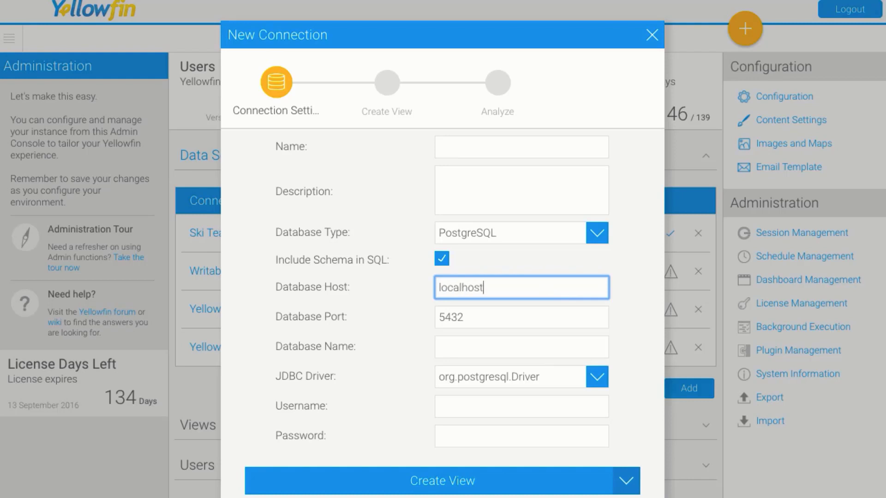
left_click(520, 317)
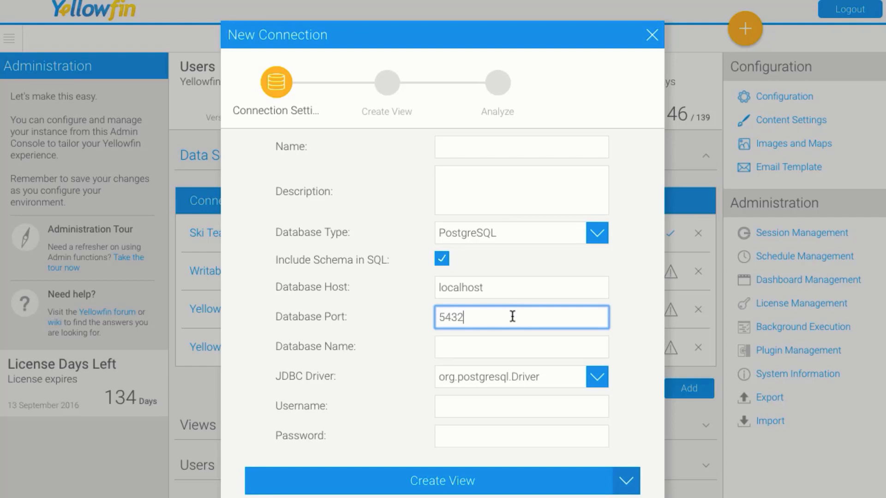
mouse_move(462, 345)
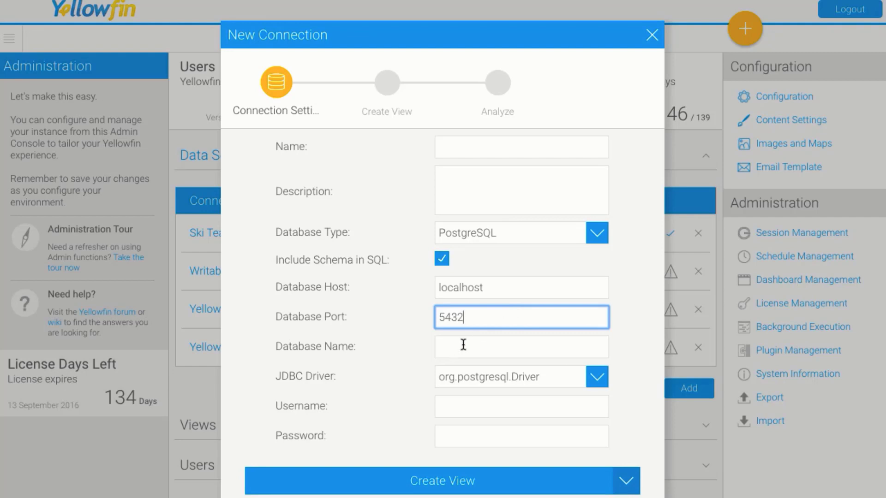
left_click(521, 347)
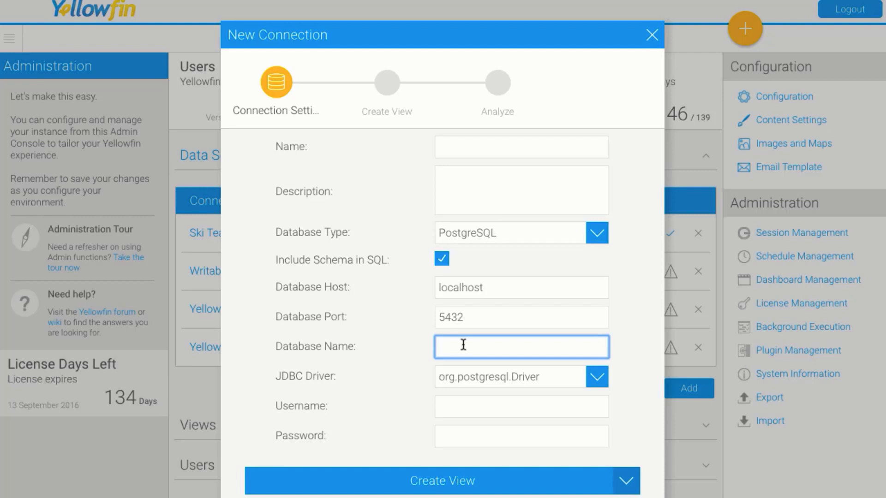
left_click(521, 406)
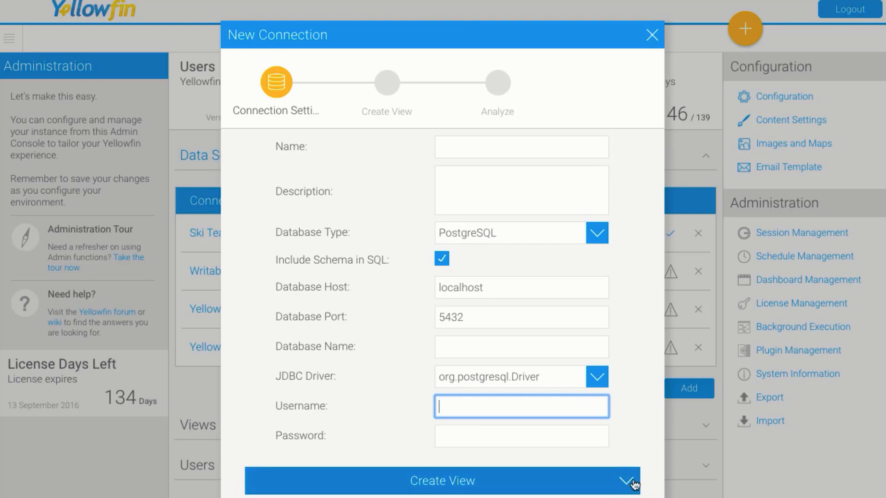
Run Test Connection, which fails because no user name is set
left_click(627, 481)
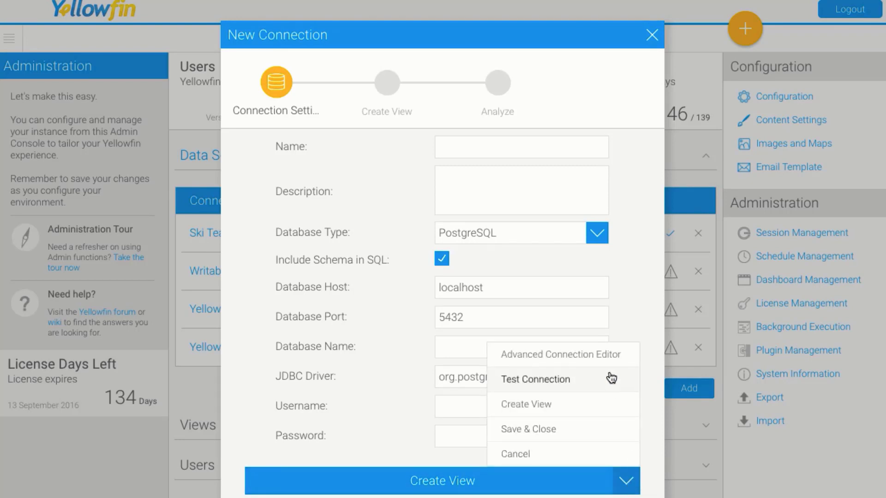
left_click(535, 380)
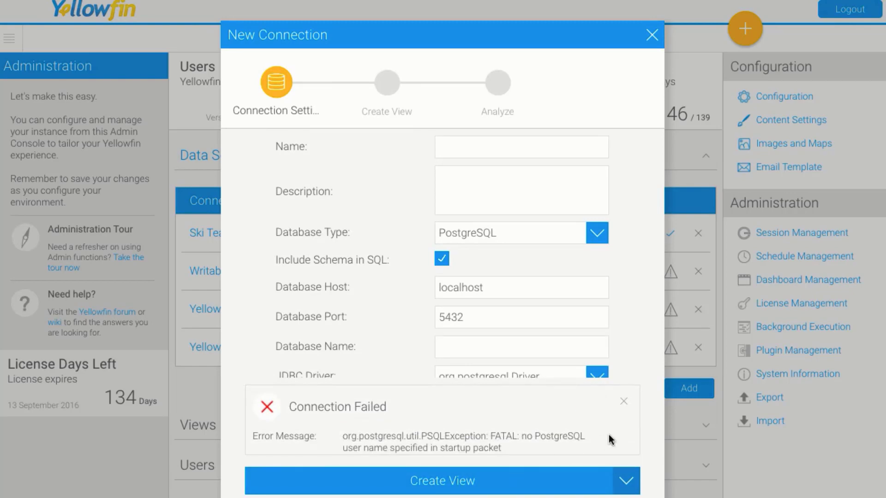
left_click(627, 481)
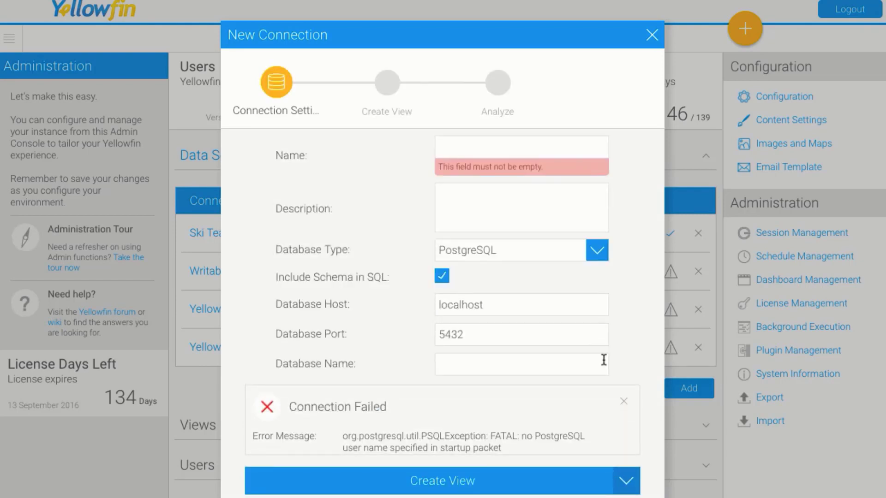
Enter 'Test' as the connection name
left_click(521, 146)
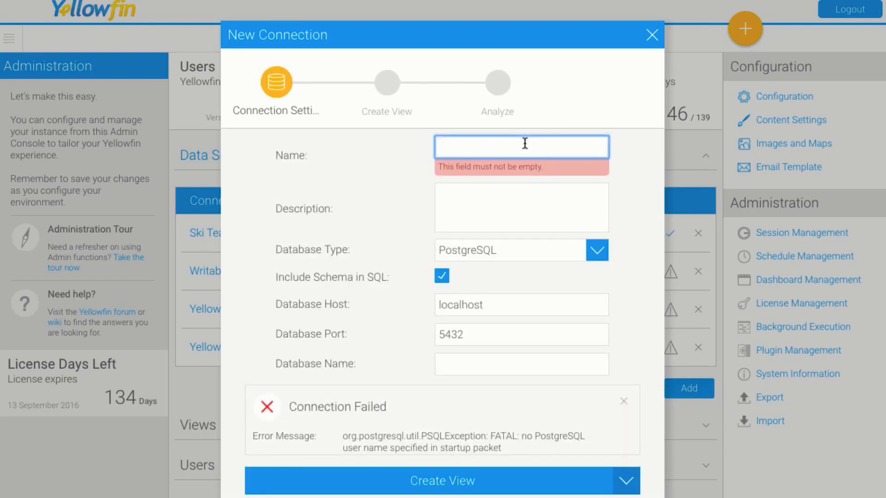
type("Test")
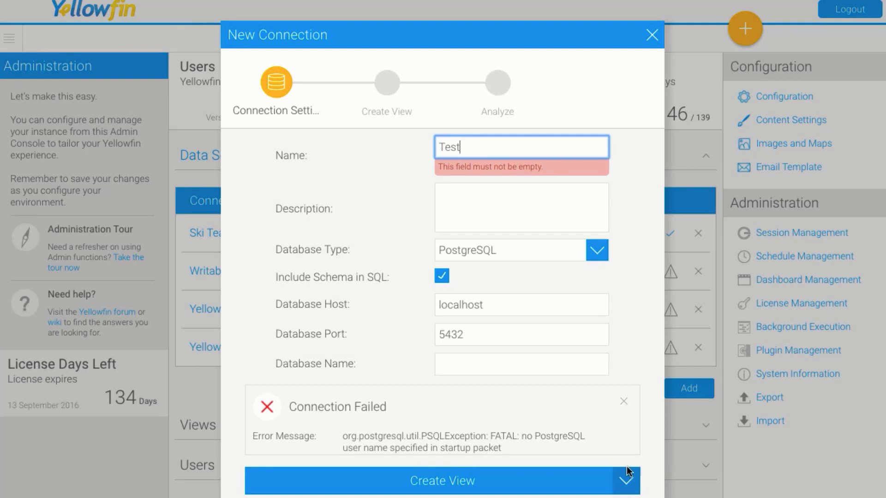
left_click(443, 481)
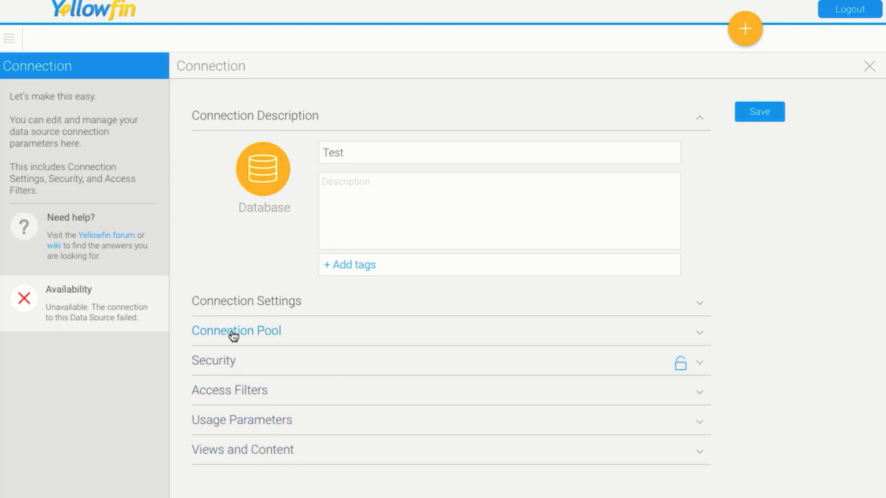
Expand the Test connection's Connection Pool, Security (public) and empty Access Filters sections
left_click(236, 331)
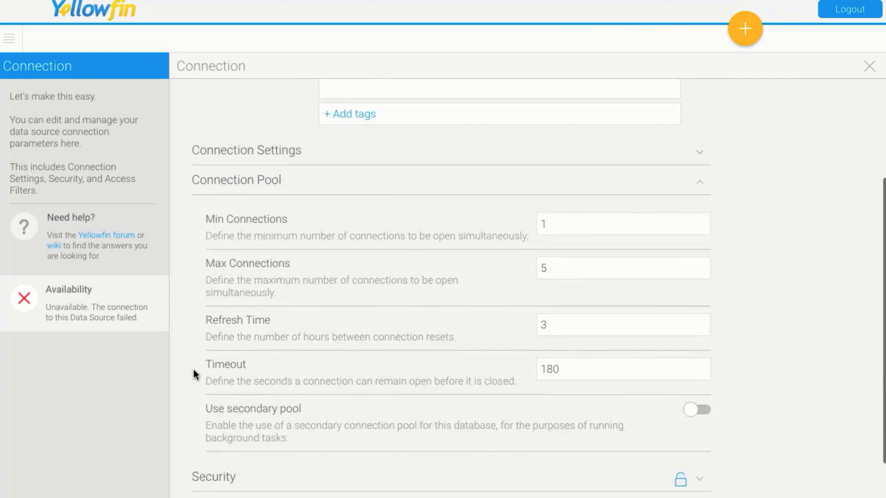
scroll("down", 3)
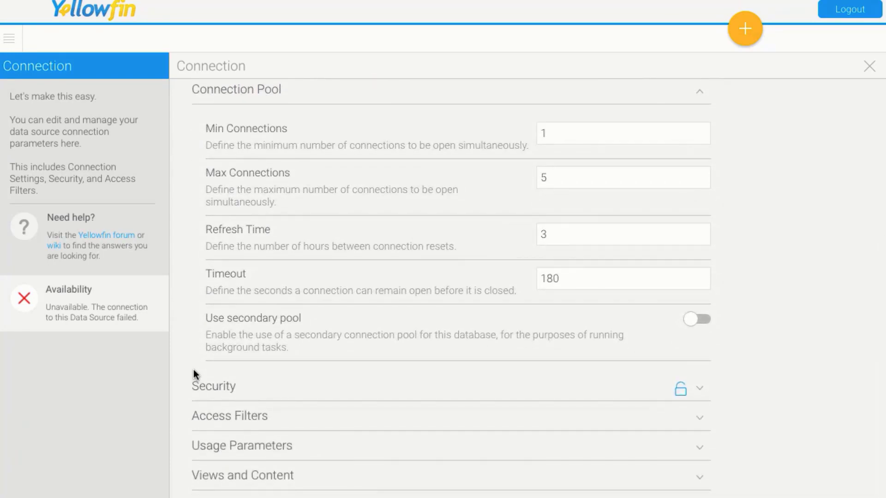
mouse_move(359, 292)
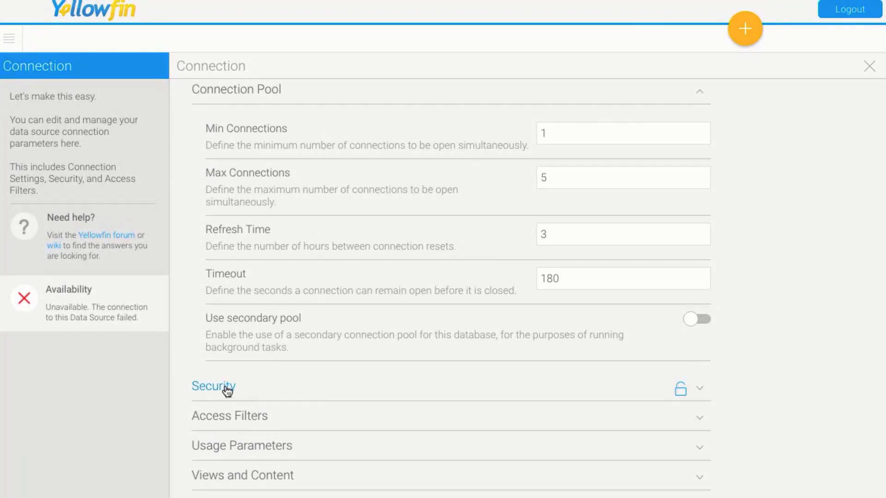
left_click(214, 387)
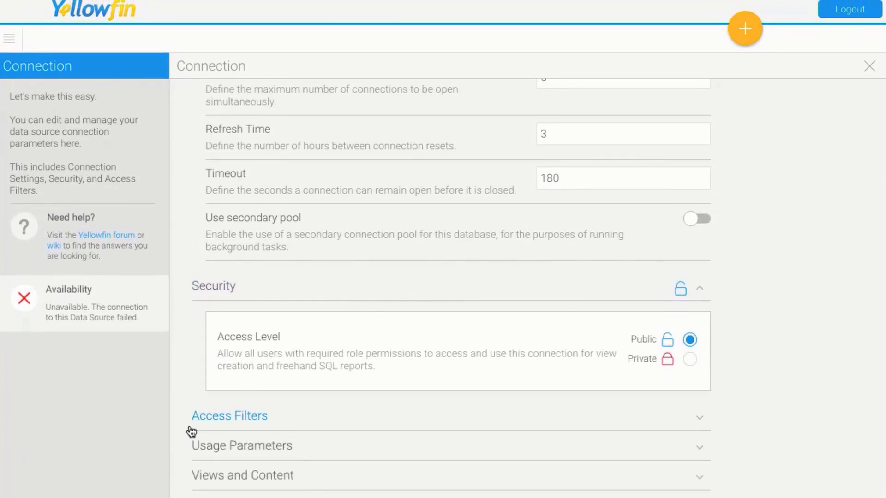
left_click(230, 416)
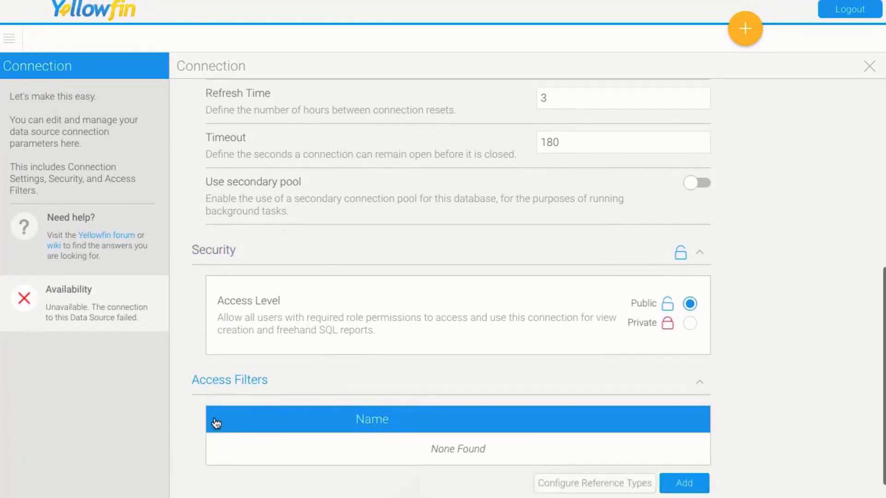
scroll("down", 3)
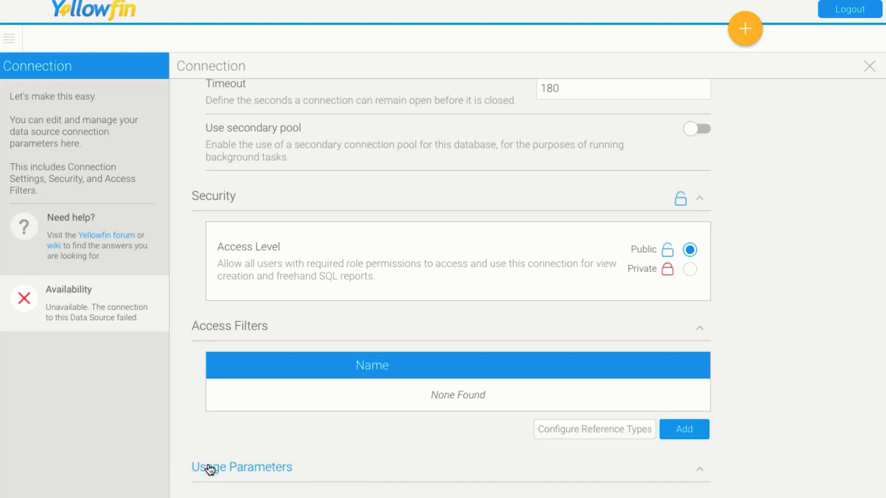
Expand Usage Parameters (10000-row limit) and Views and Content, then return to the Database slide
scroll("down", 3)
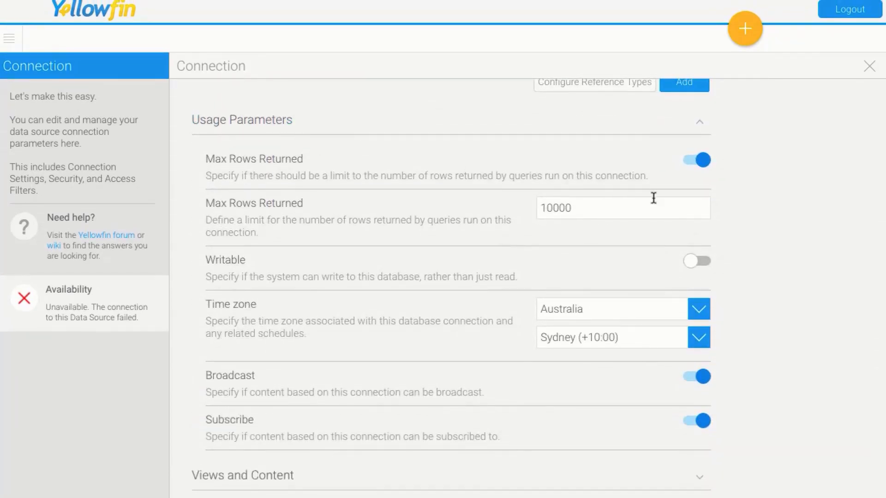
mouse_move(738, 269)
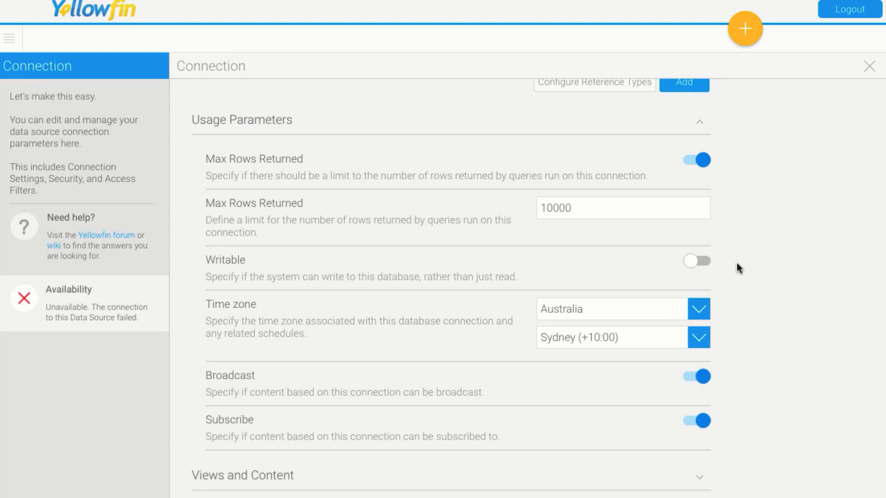
mouse_move(291, 429)
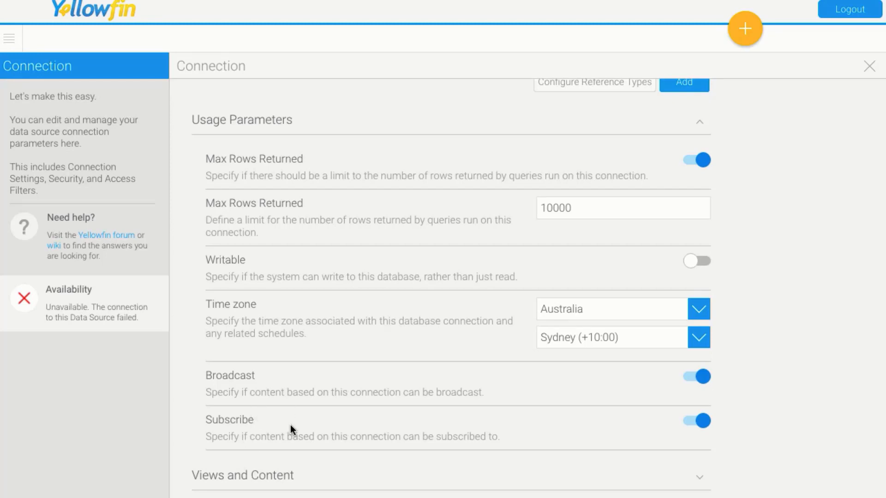
mouse_move(226, 263)
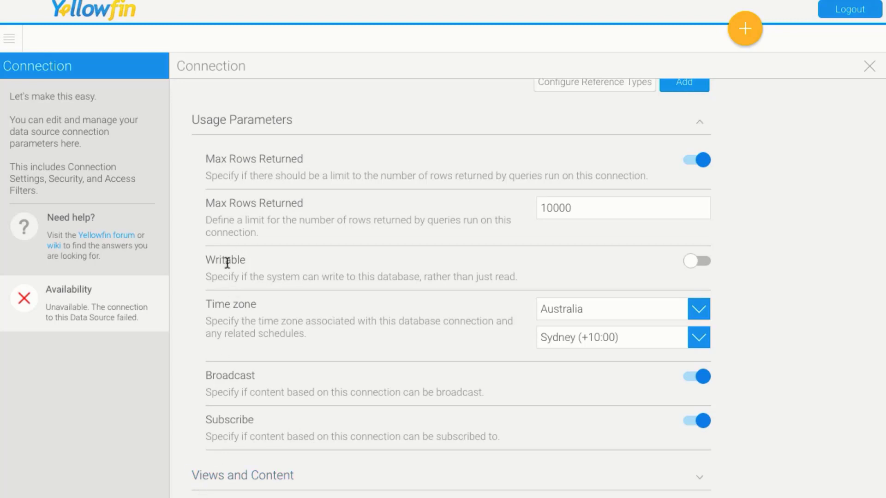
double_click(225, 260)
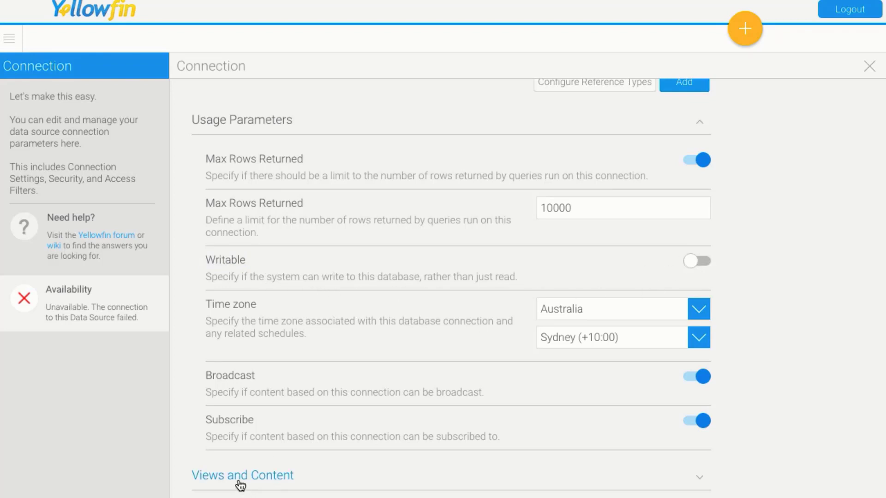
left_click(242, 475)
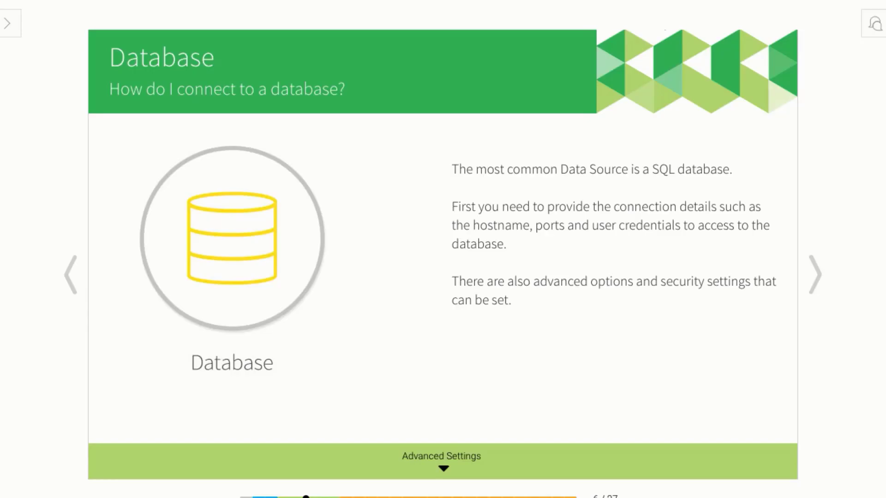
Advance the deck to slide 7 of 27, Connectors, on third-party application connectors
left_click(814, 275)
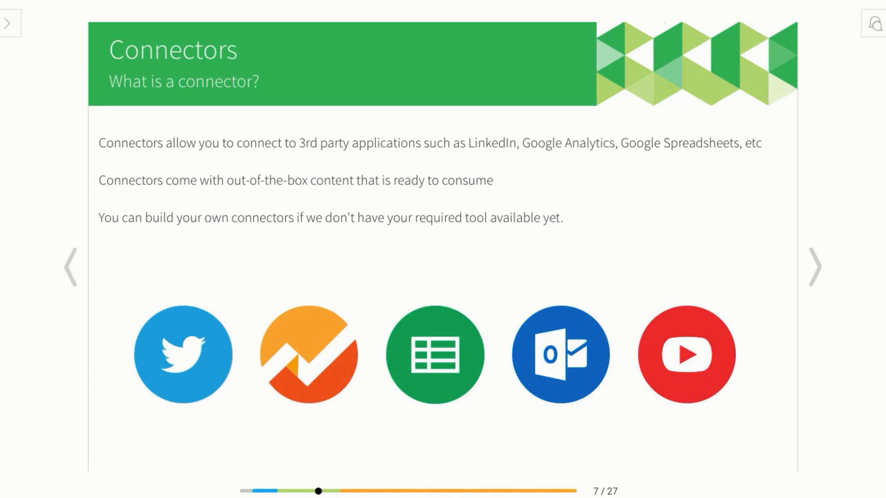
mouse_move(444, 169)
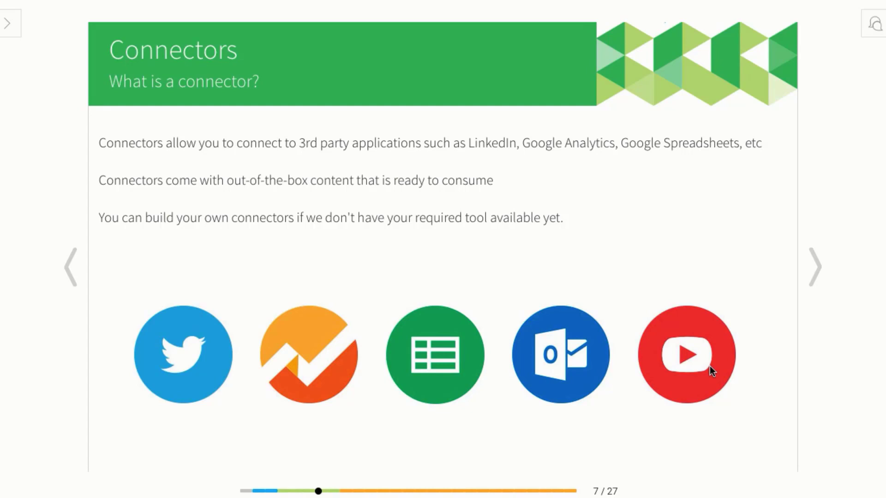
mouse_move(648, 371)
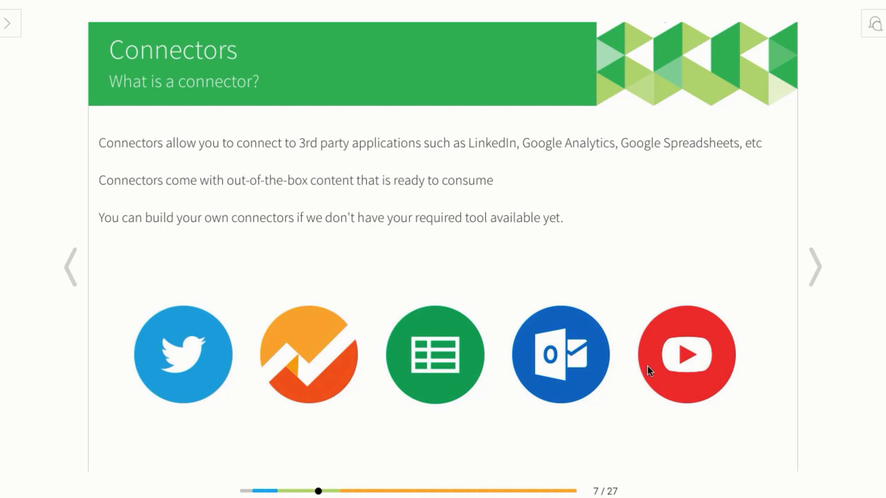
Advance to slide 8 on plug-ins and open the Yellowfin website's Marketplace link
left_click(815, 266)
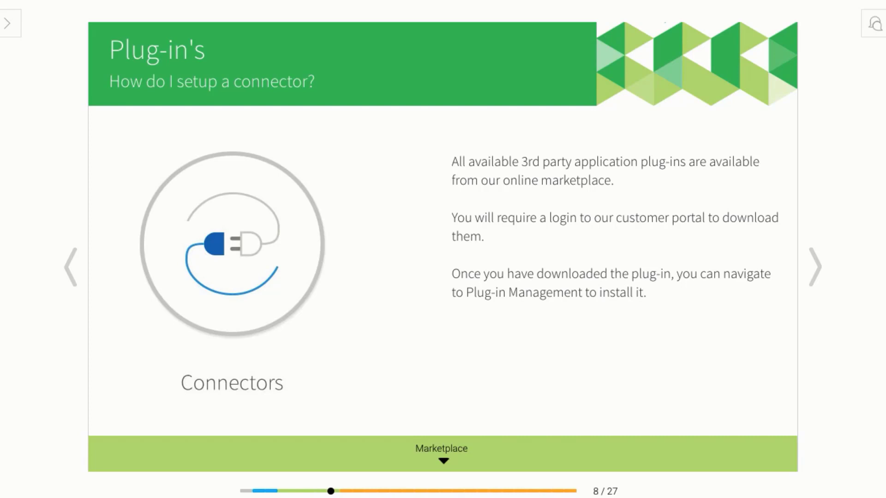
mouse_move(541, 242)
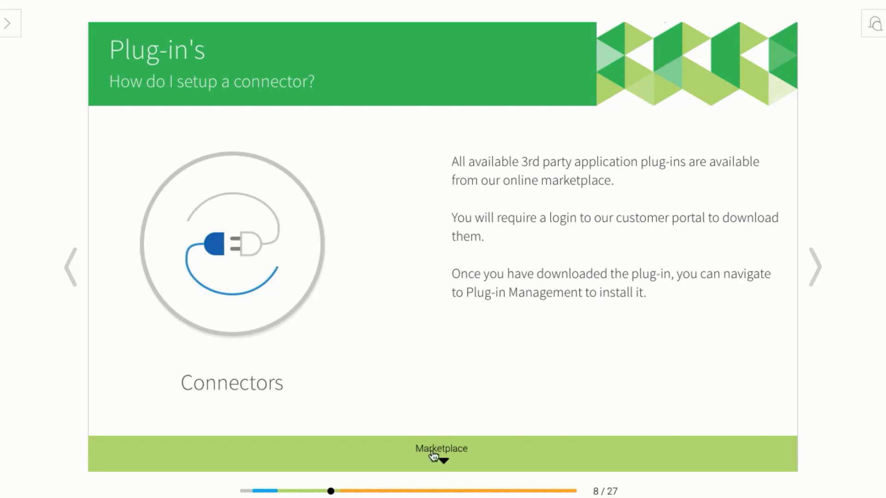
left_click(441, 449)
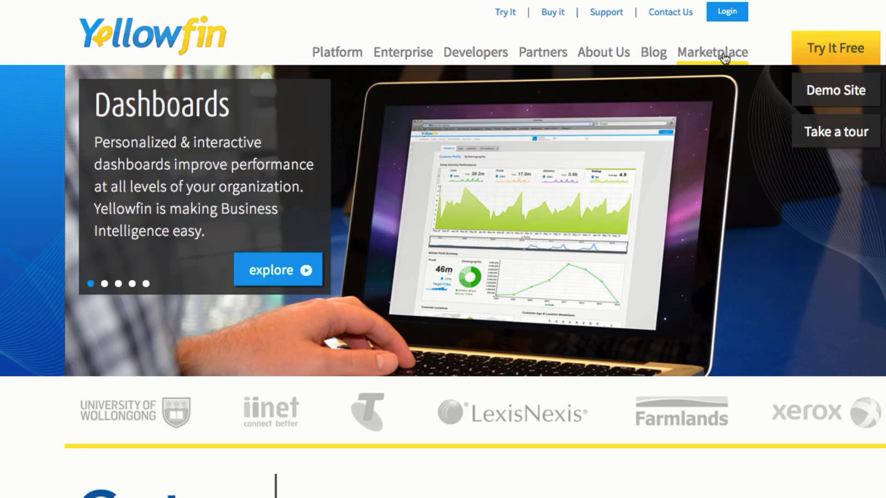
Browse the Marketplace connectors list and expand the free Google Analytics connector details
left_click(711, 52)
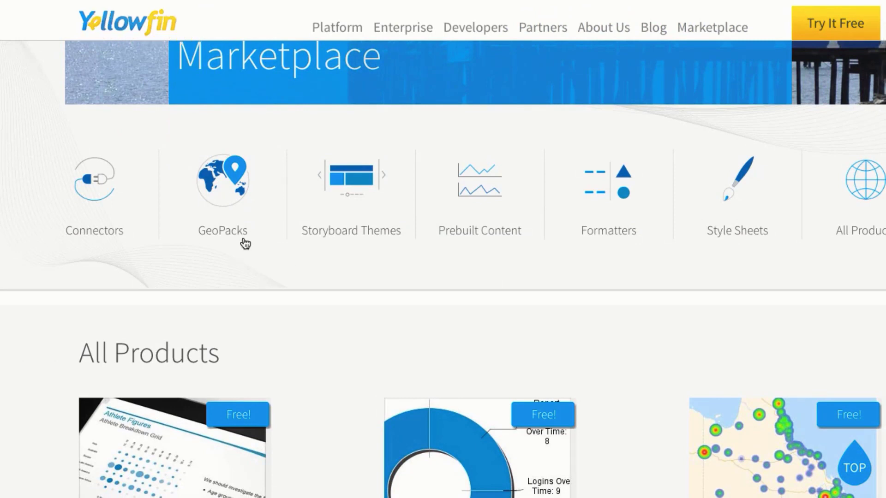
mouse_move(96, 186)
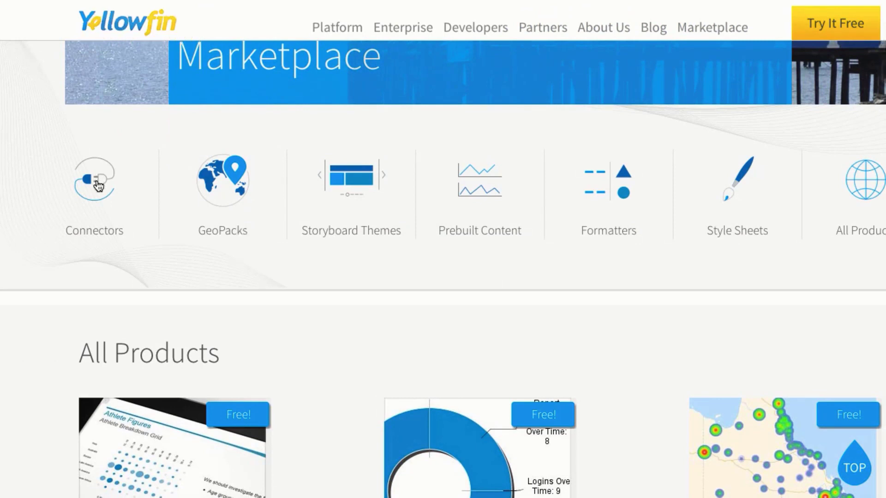
left_click(94, 181)
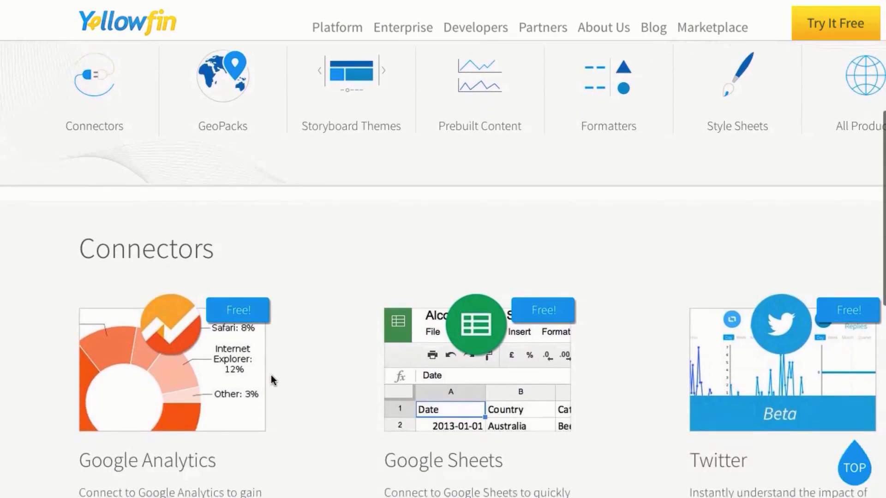
scroll("down", 3)
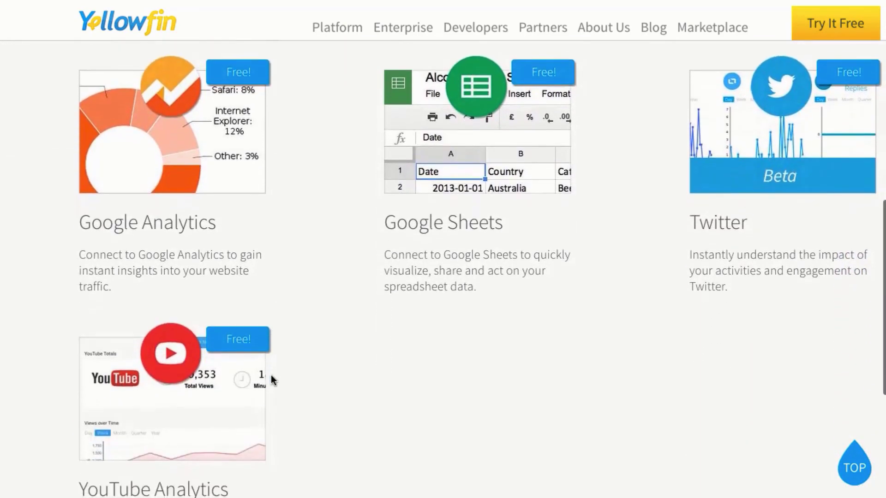
scroll("down", 3)
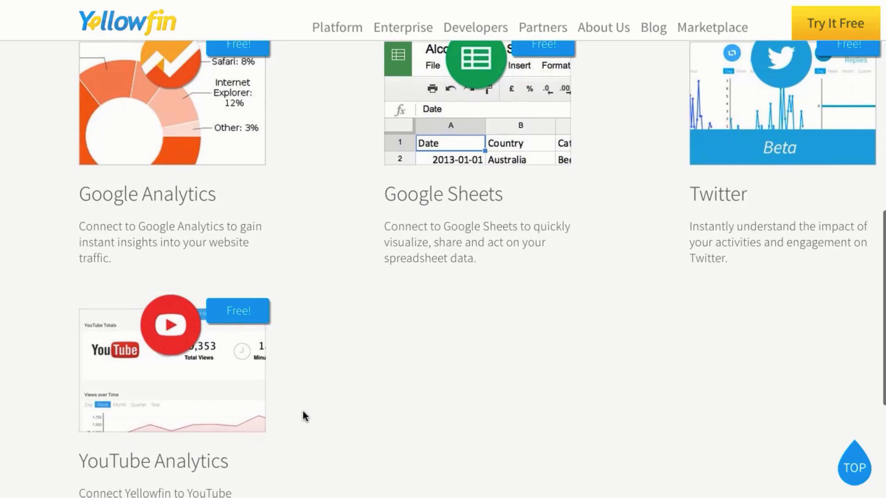
scroll("up", 3)
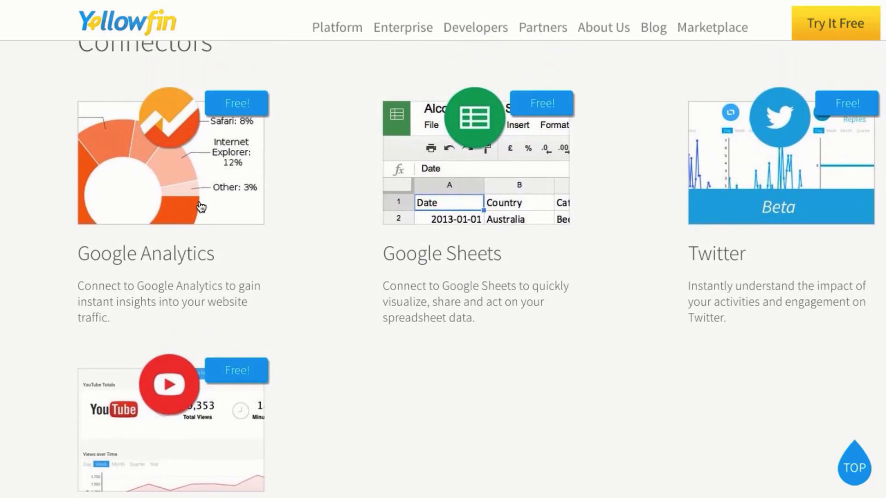
left_click(146, 253)
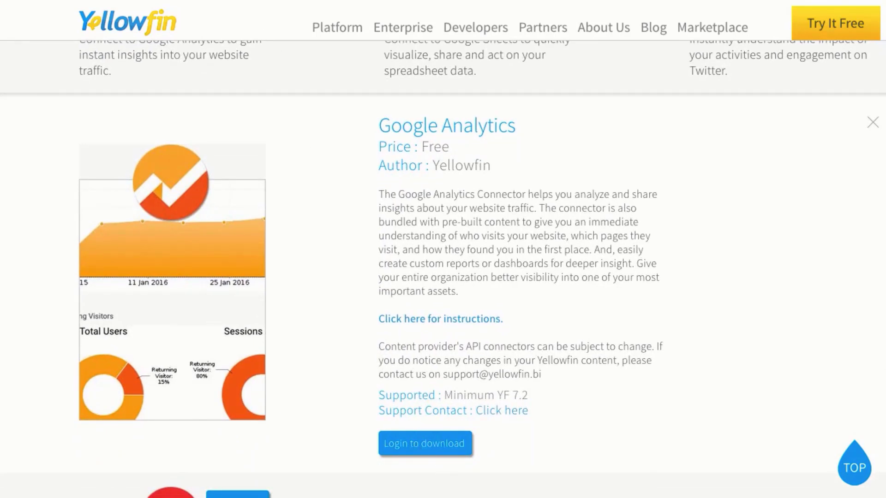
left_click(425, 443)
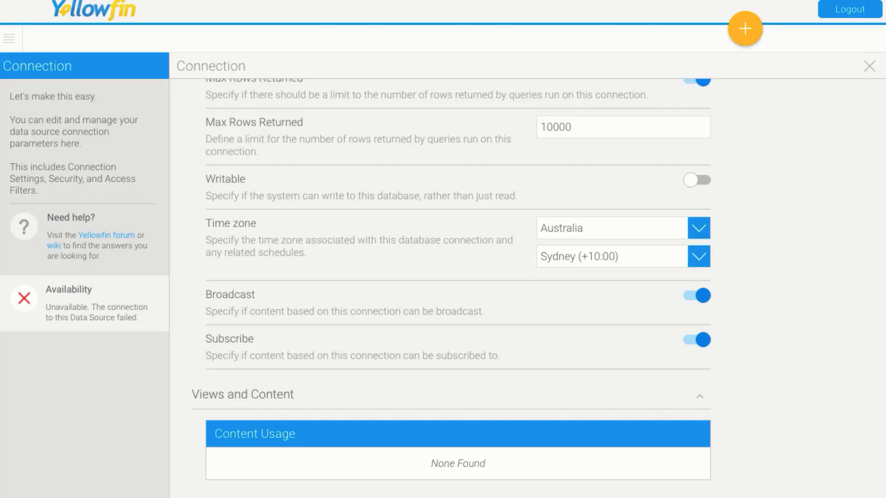
mouse_move(6, 46)
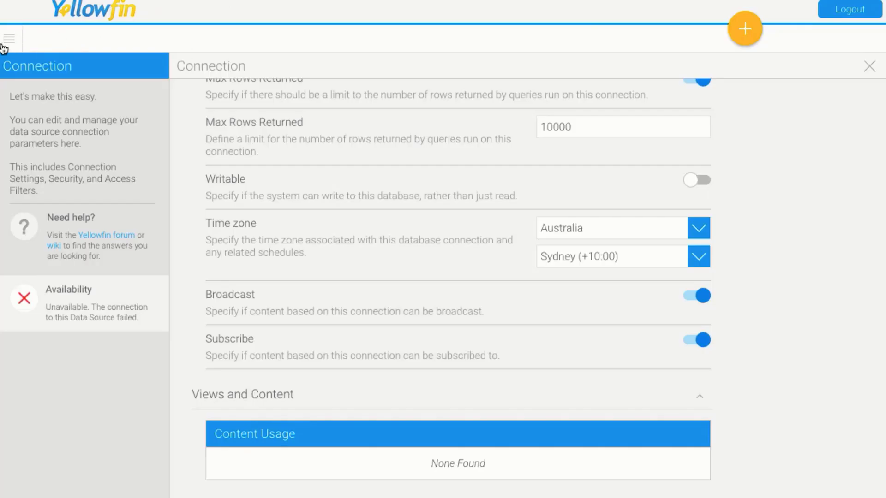
Go back to the Administration console and open Plugin Management
left_click(9, 38)
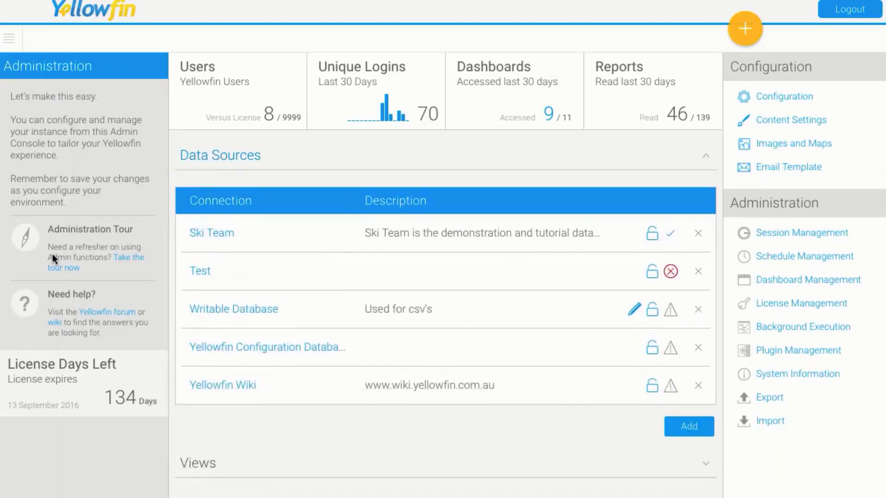
scroll("down", 3)
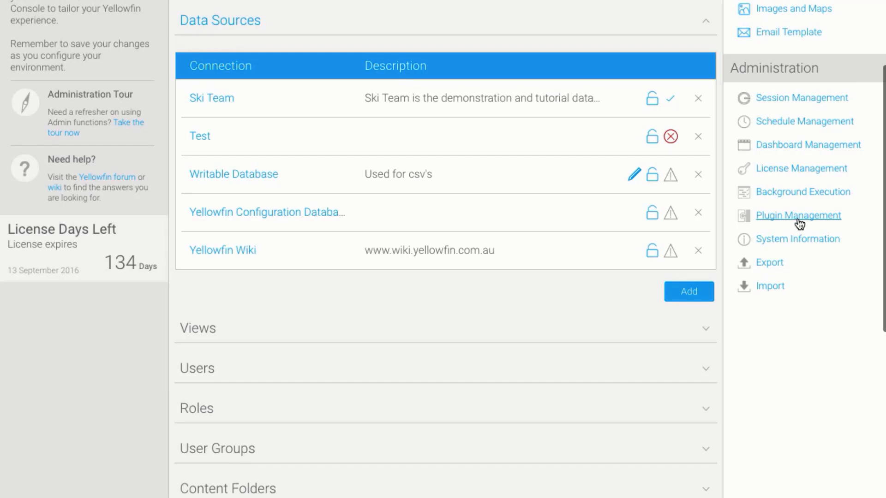
left_click(798, 215)
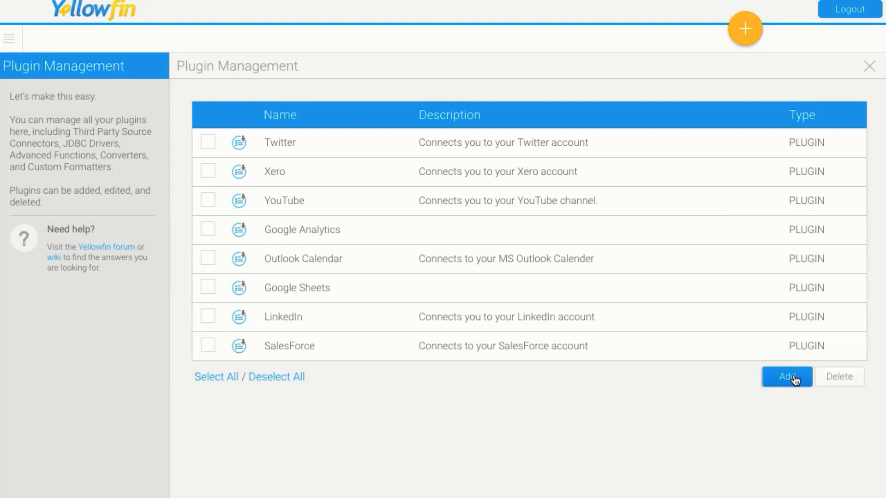
Check the installed plugins via Add, then go back to the Administration console
left_click(786, 377)
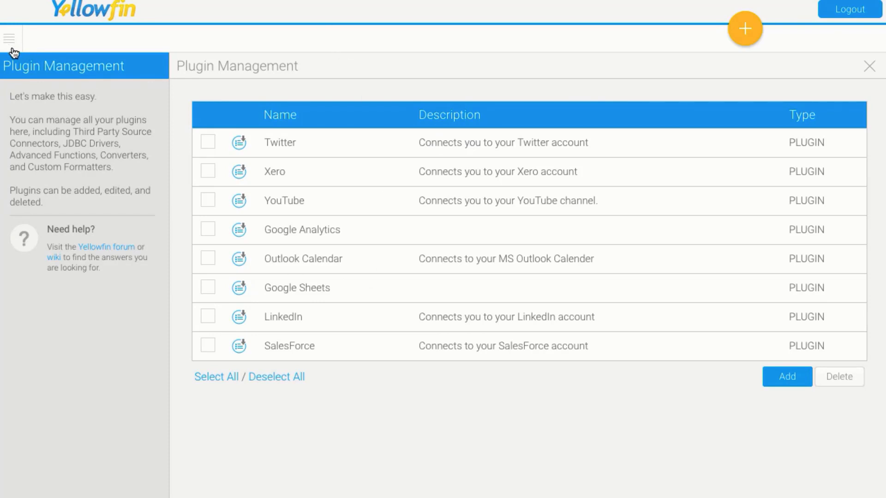
left_click(9, 38)
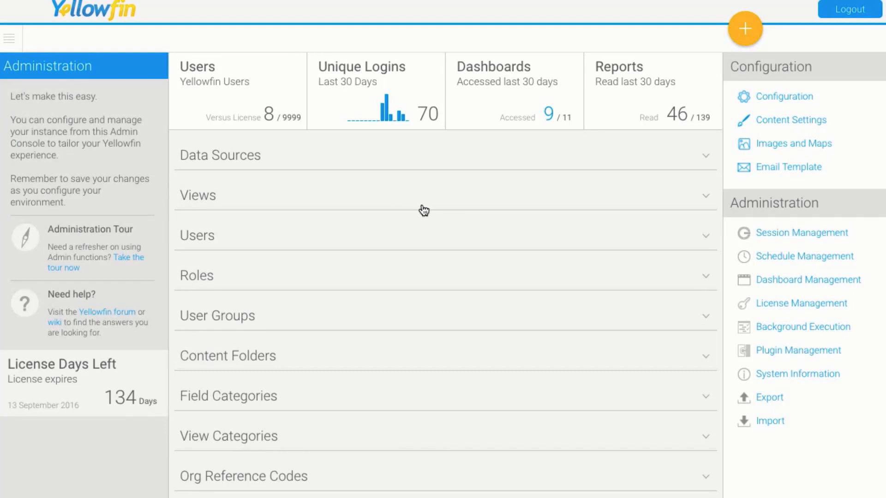
mouse_move(658, 169)
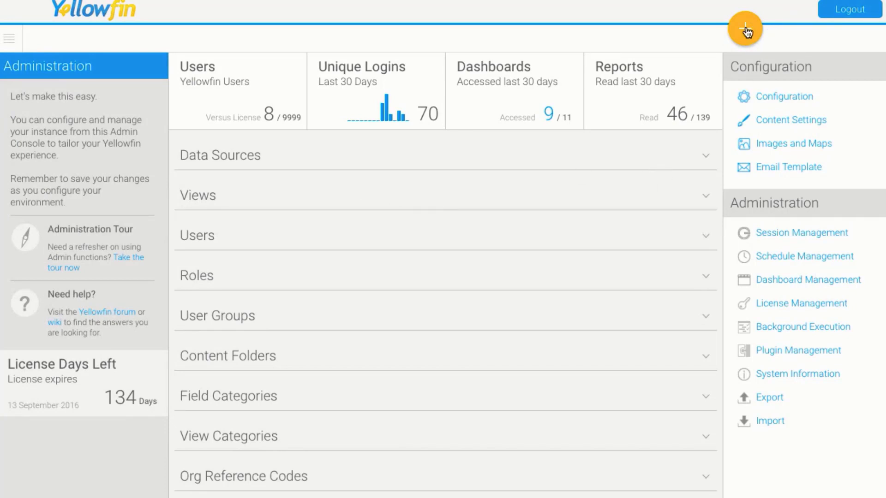
Create a new data source connection with YouTube Analytics as the platform
left_click(745, 29)
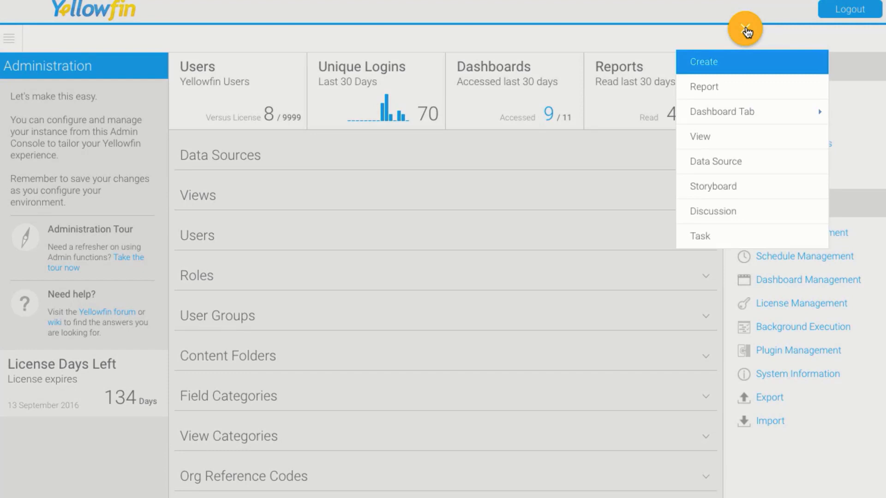
left_click(745, 28)
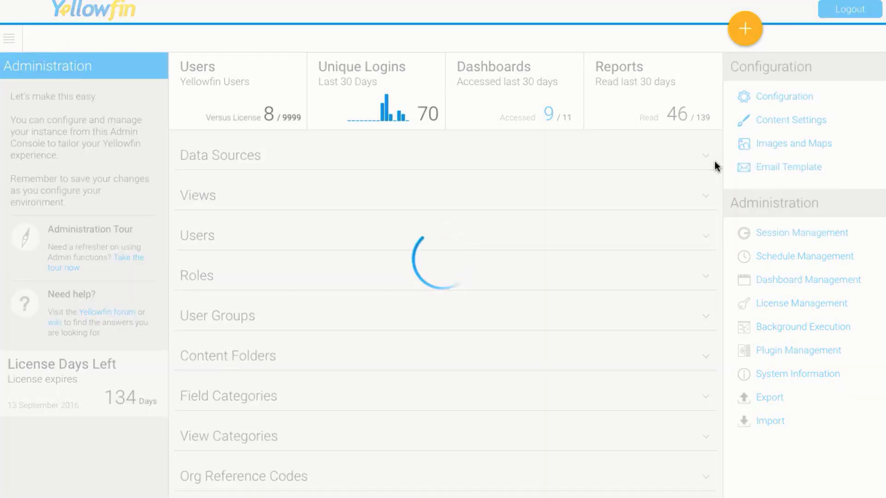
left_click(745, 28)
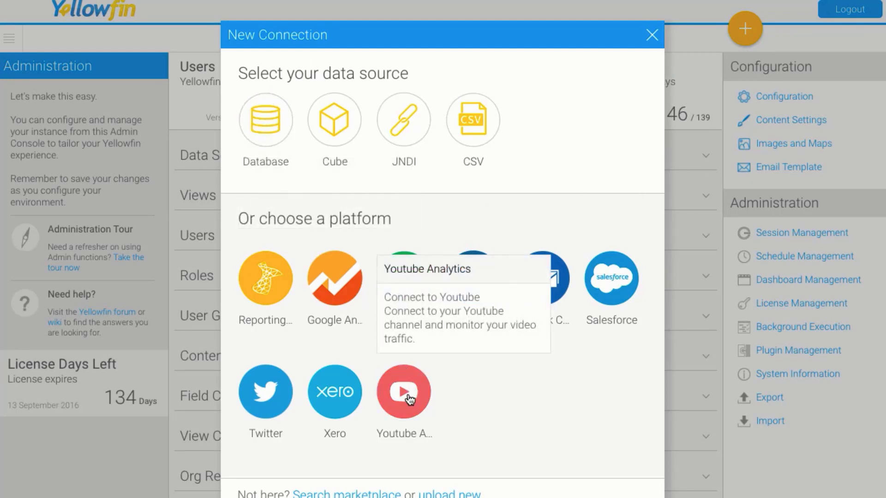
left_click(403, 391)
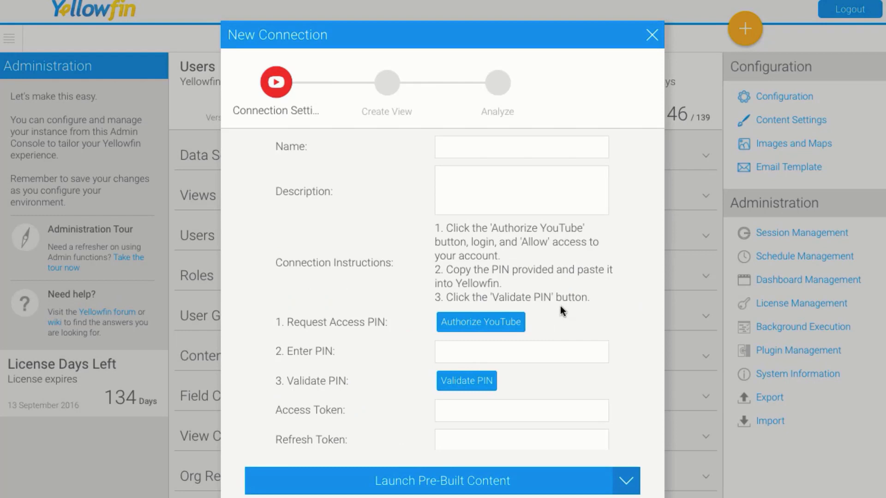
mouse_move(614, 307)
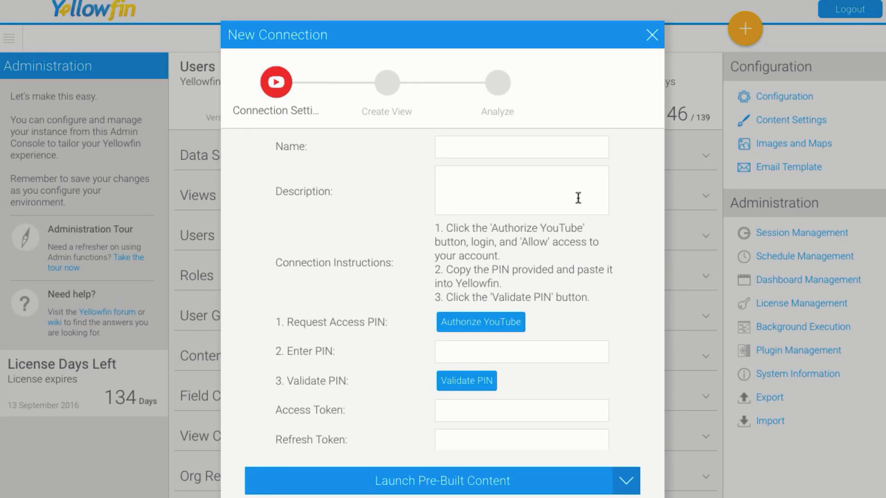
Name the connection 'Yellowfin Youtube Channel' and request YouTube authorization
type("Yellowfin")
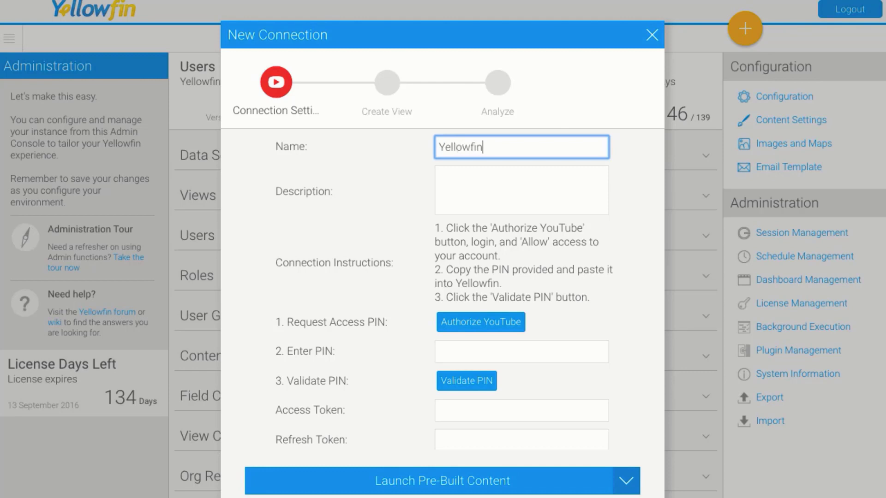
type("Channel")
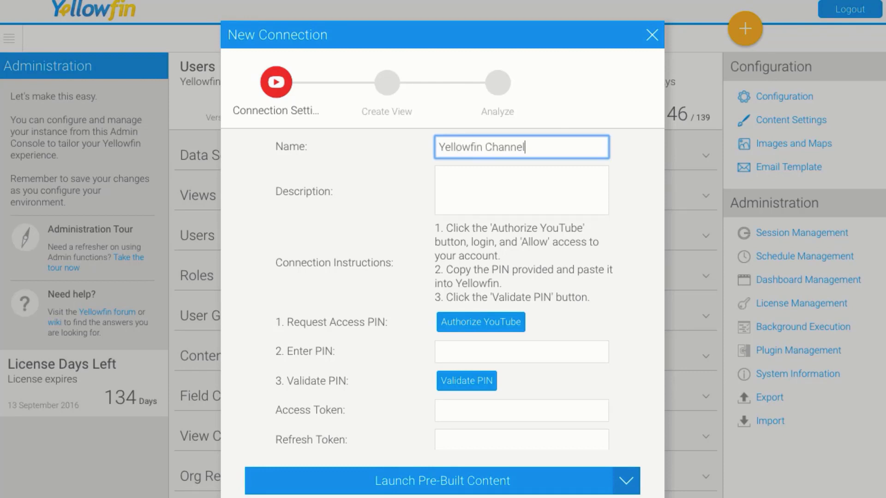
mouse_move(382, 317)
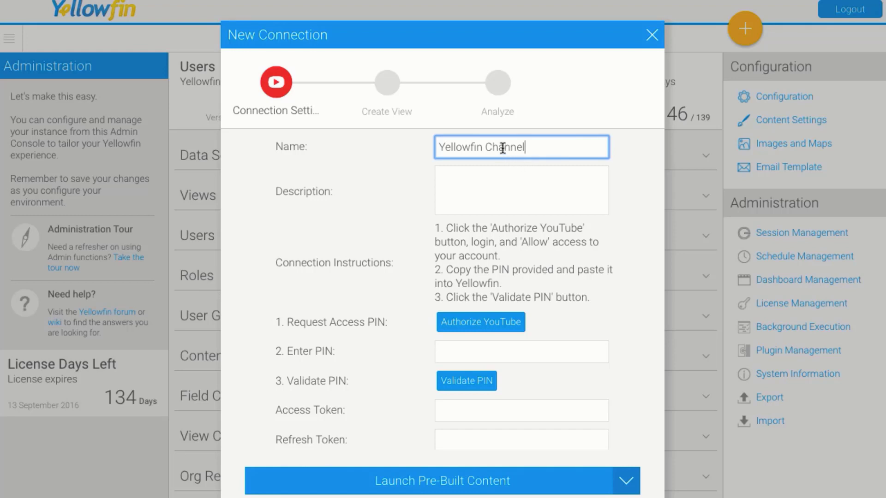
type("Youtube")
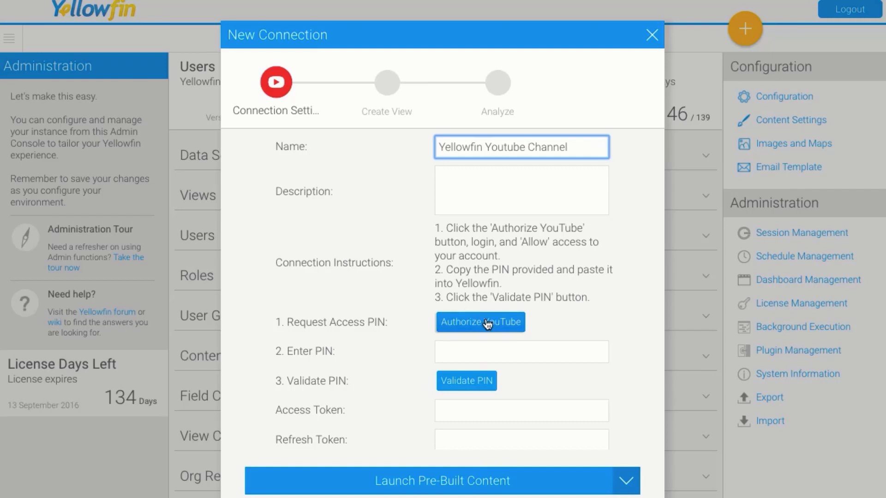
left_click(479, 322)
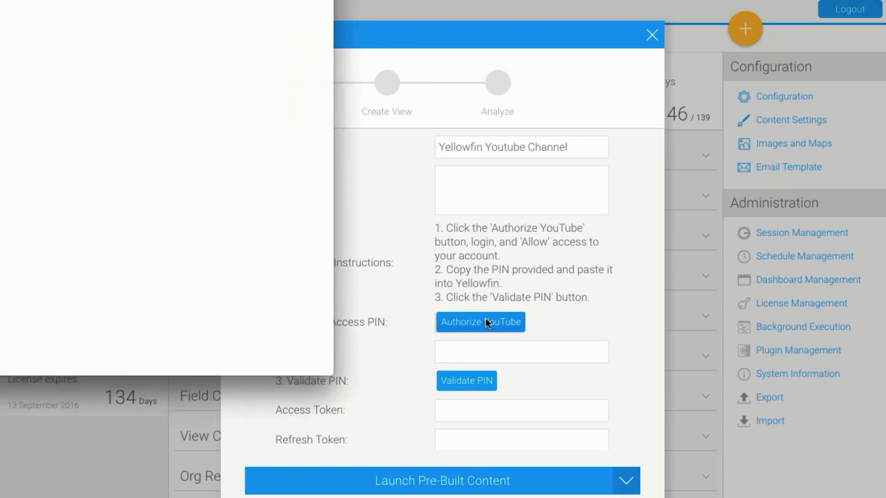
Sign in to Google and allow access for the Yellowfin Business Intelligence account
left_click(480, 322)
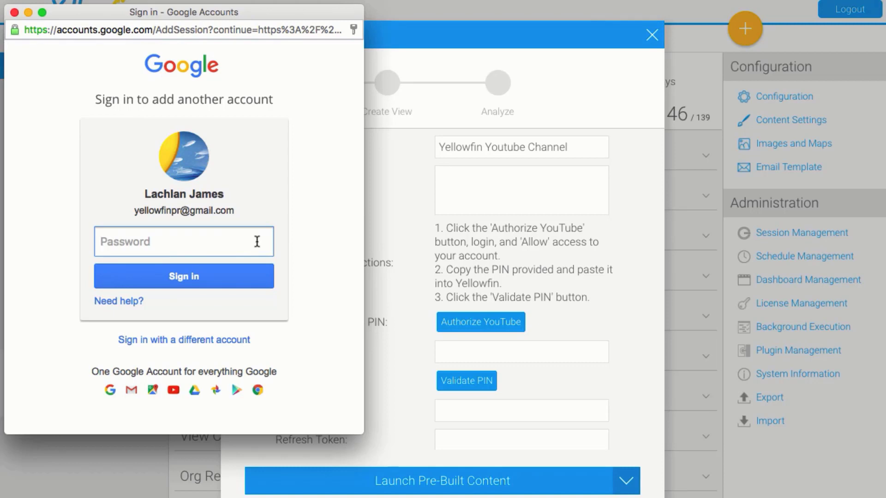
mouse_move(210, 201)
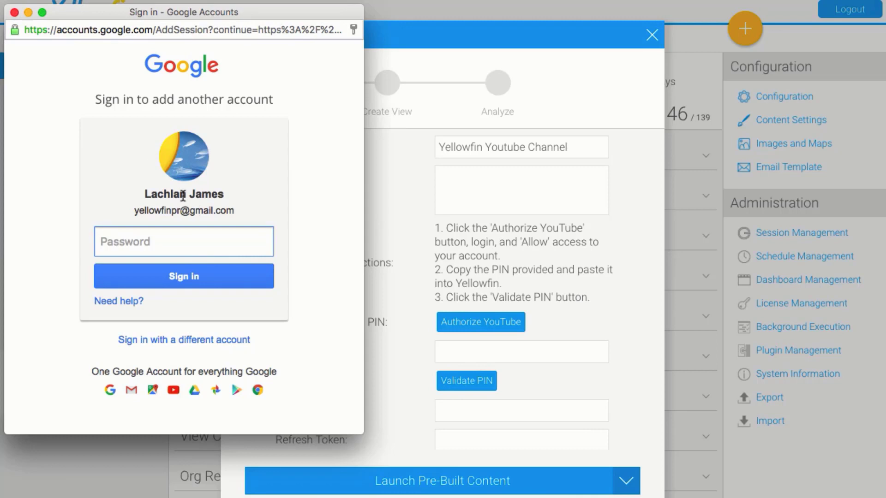
mouse_move(192, 241)
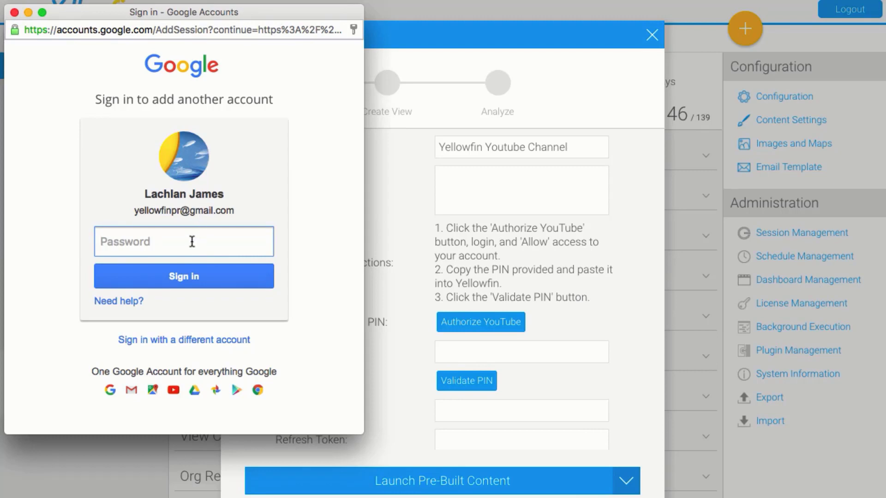
type("•")
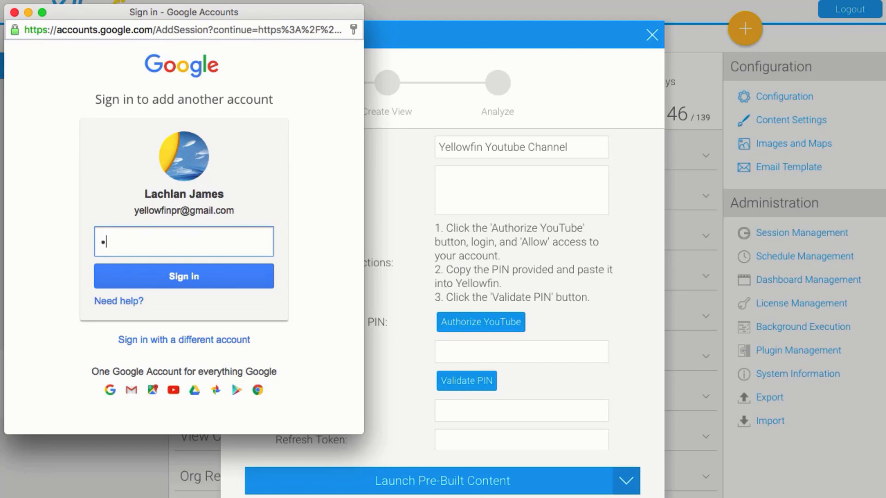
type("password")
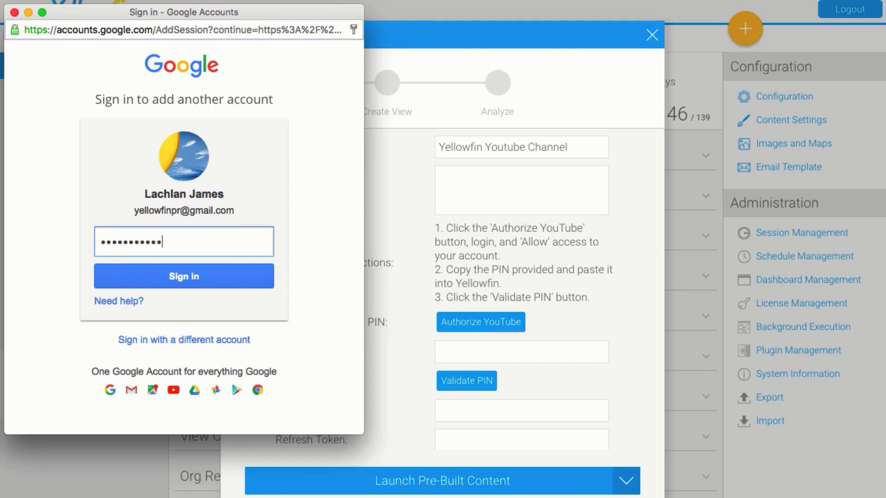
left_click(183, 277)
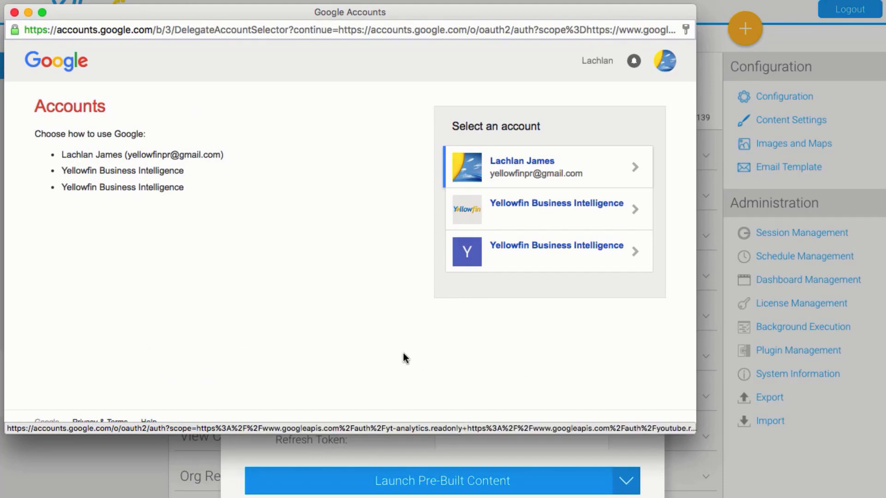
mouse_move(494, 211)
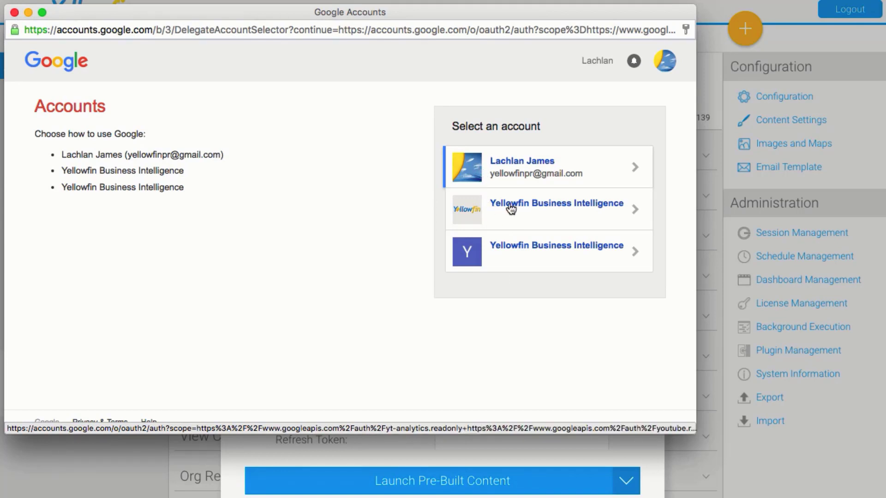
left_click(556, 203)
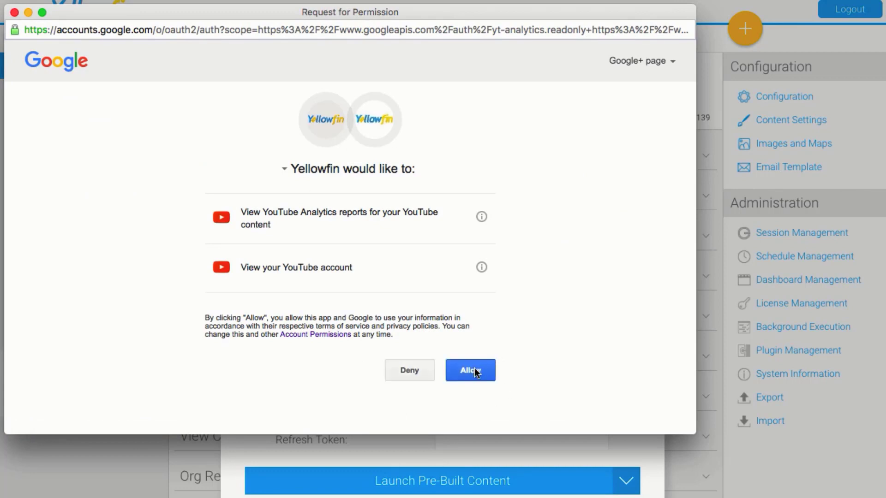
left_click(470, 370)
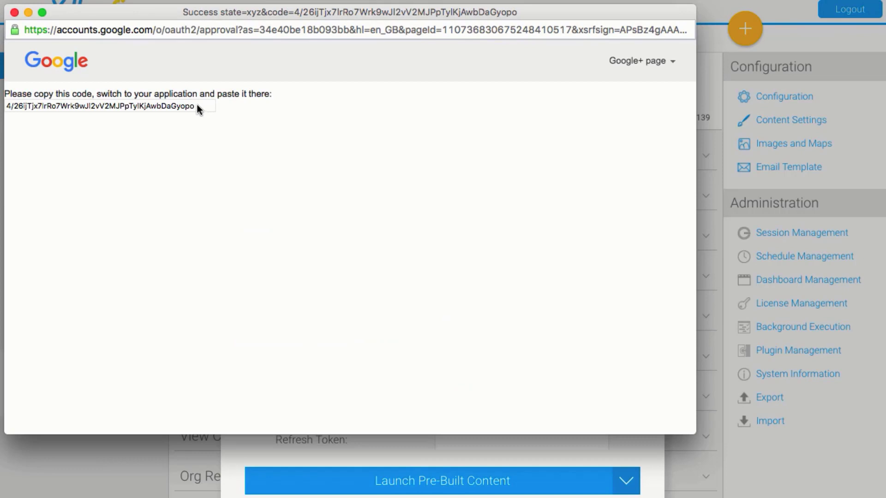
Copy the authorization code, paste it as the PIN, and validate it
triple_click(108, 106)
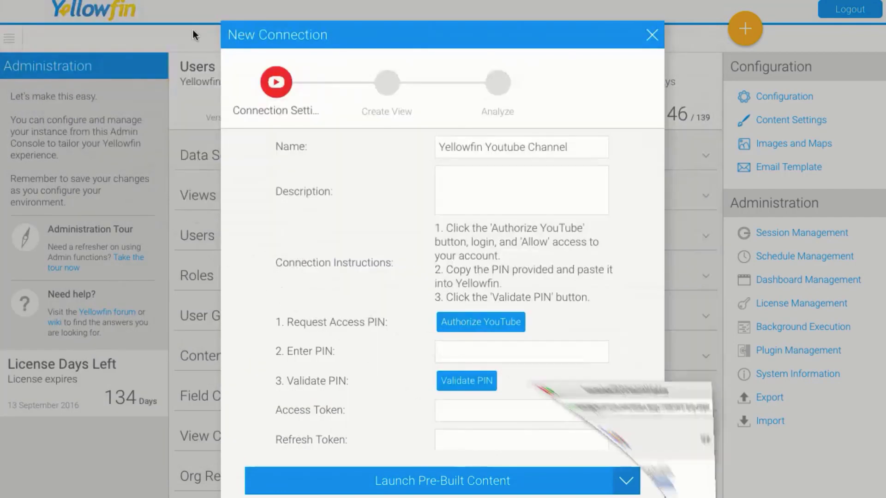
left_click(521, 351)
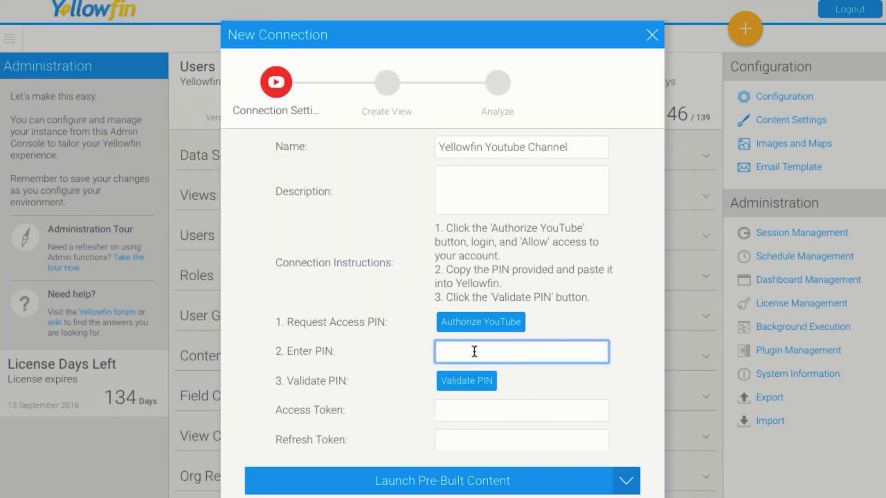
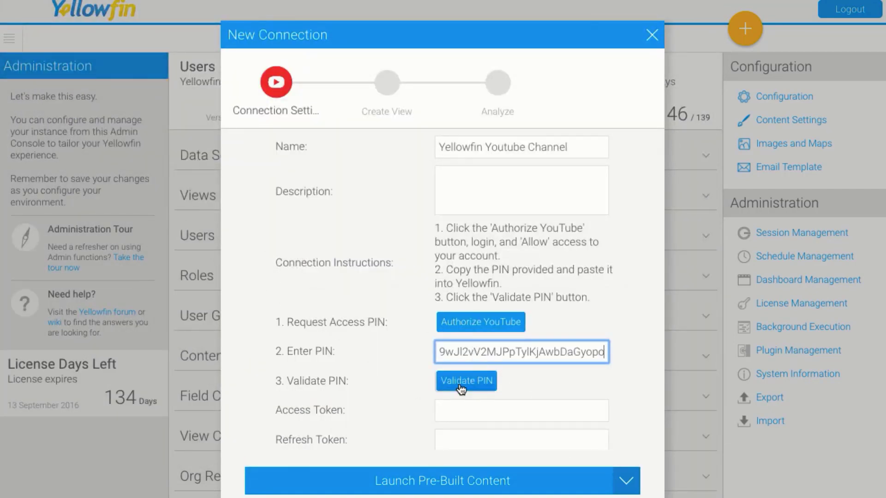
left_click(465, 380)
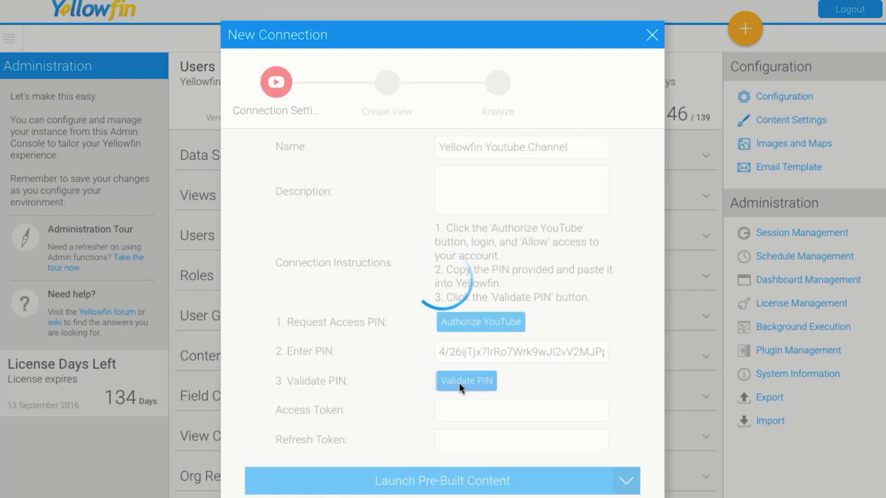
left_click(465, 381)
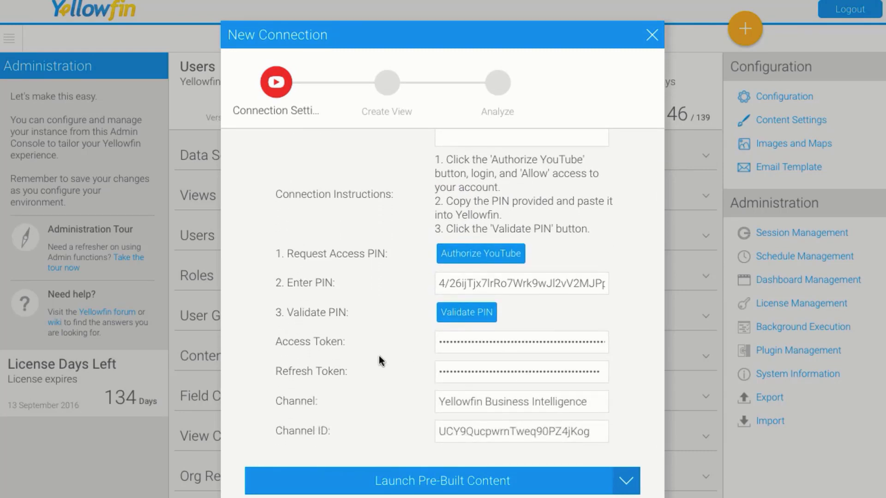
mouse_move(490, 481)
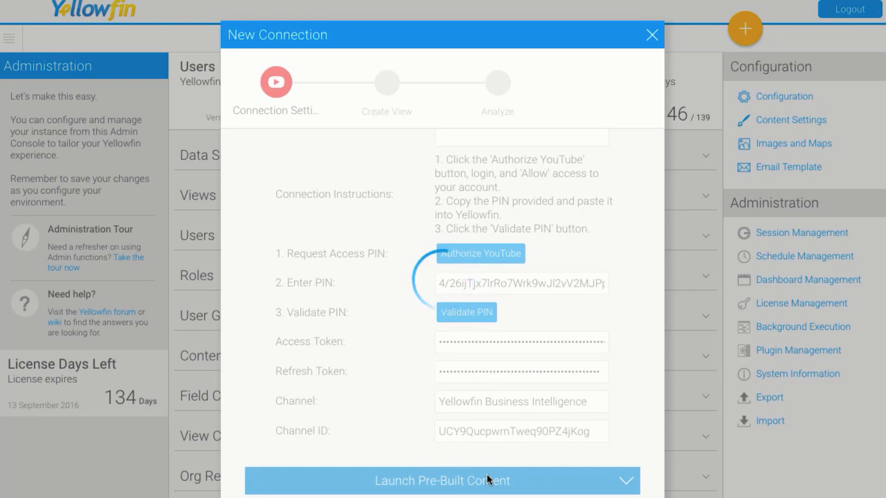
Launch the pre-built YouTube content and open the dashboard showing 74,543 total views
left_click(441, 481)
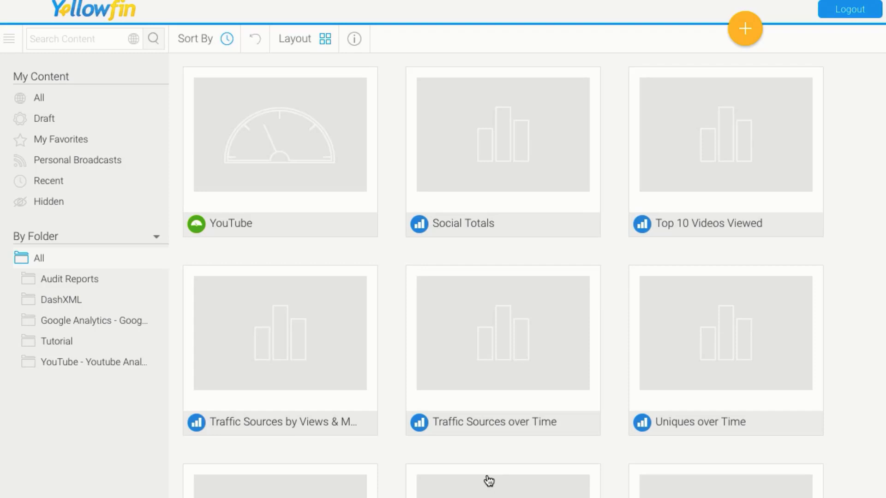
mouse_move(279, 164)
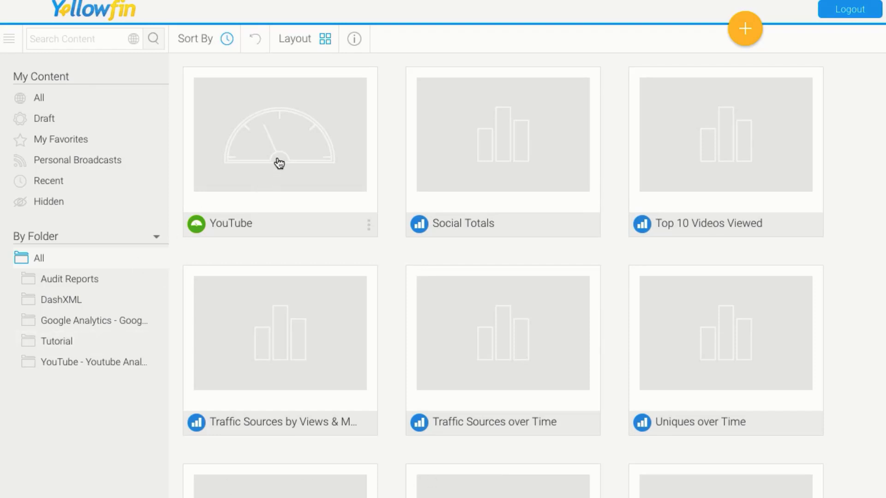
mouse_move(204, 227)
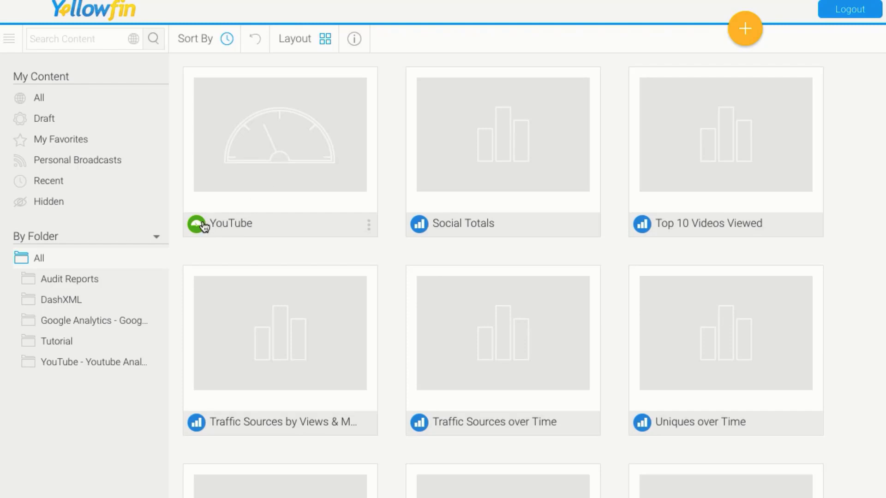
mouse_move(276, 146)
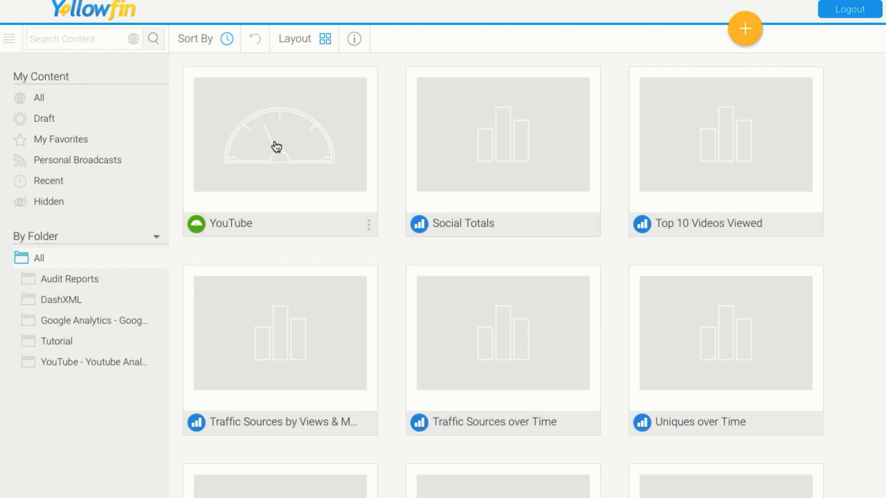
left_click(279, 134)
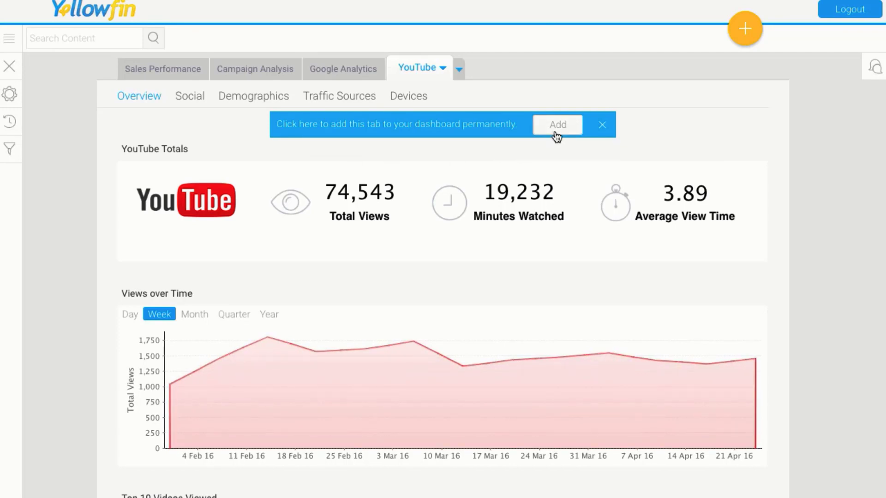
Add the YouTube tab permanently and scroll through the top videos, minutes watched and uniques charts
left_click(557, 125)
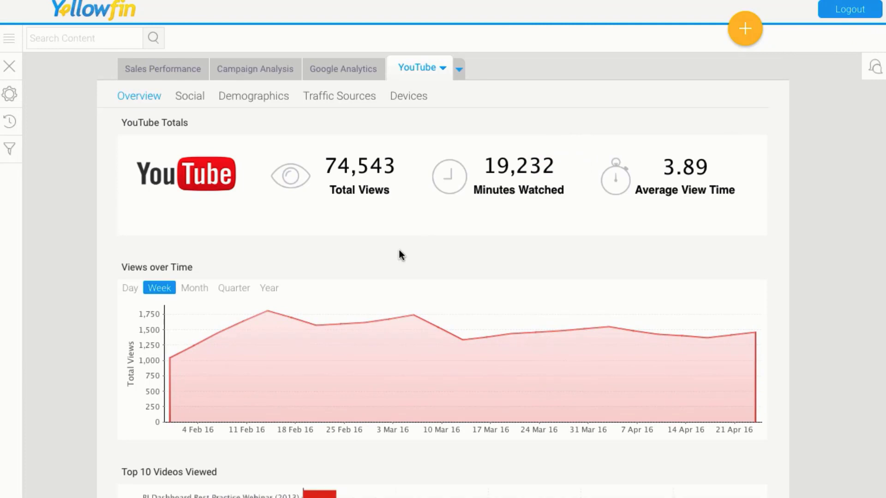
scroll("down", 3)
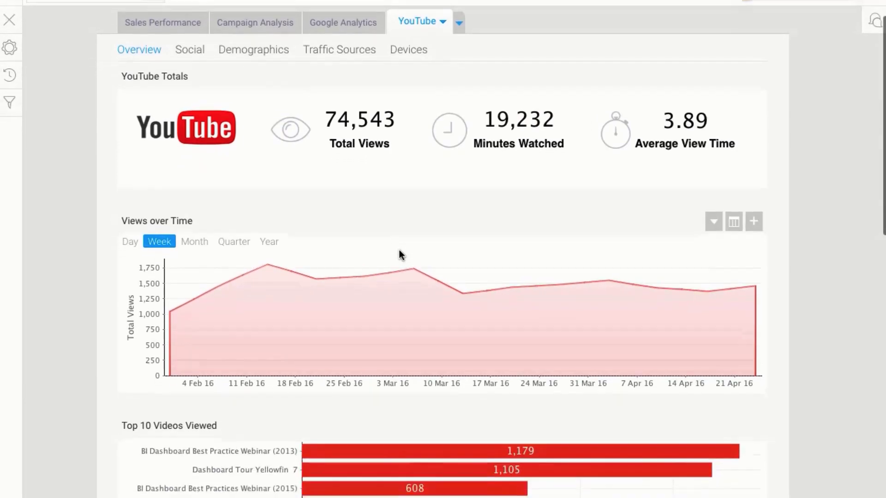
scroll("down", 3)
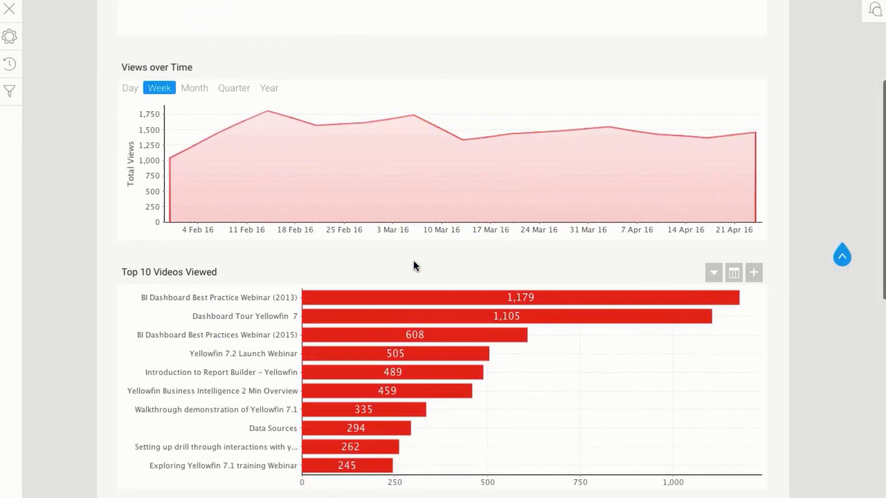
scroll("down", 3)
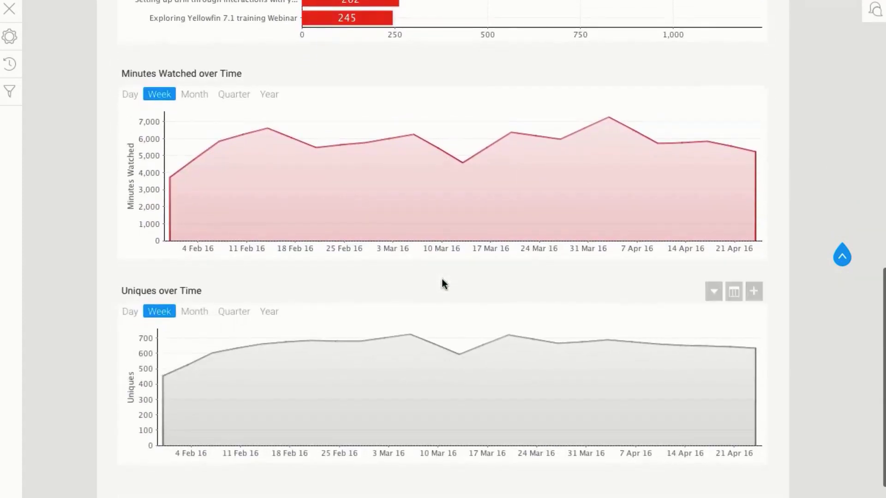
scroll("up", 3)
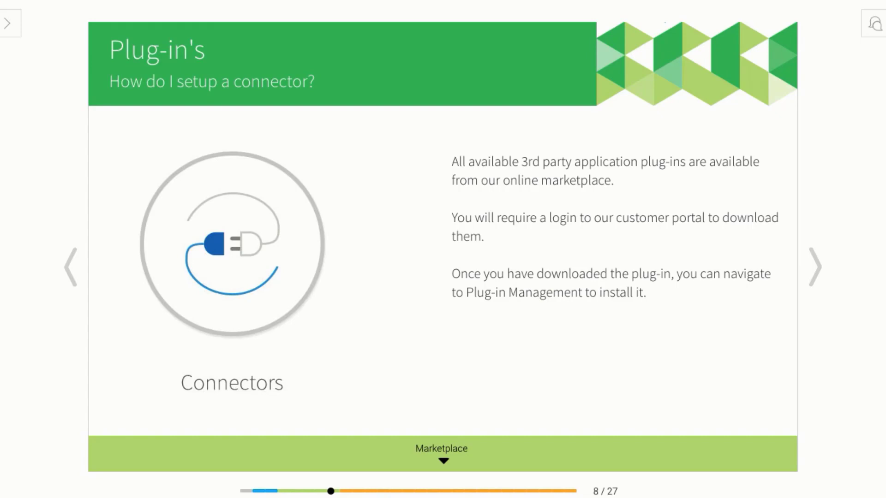
Advance three slides to slide 11 of 27, 'What is involved in a View?'
left_click(814, 267)
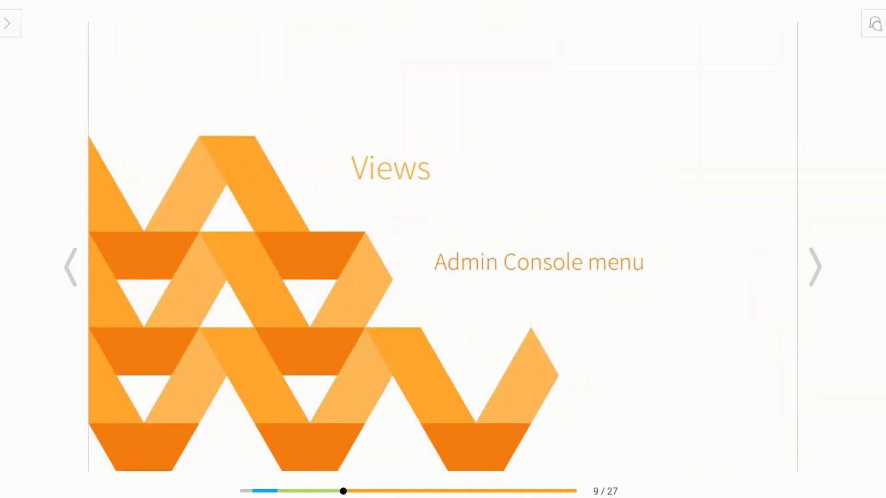
left_click(815, 267)
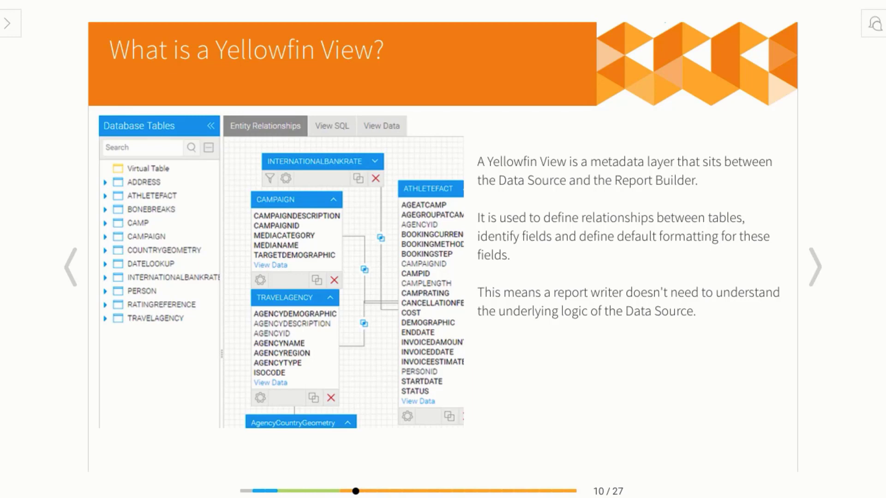
left_click(816, 267)
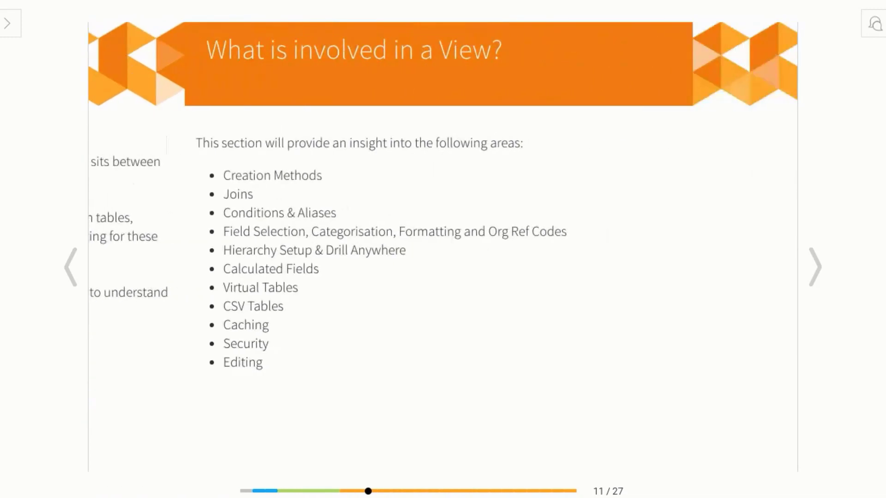